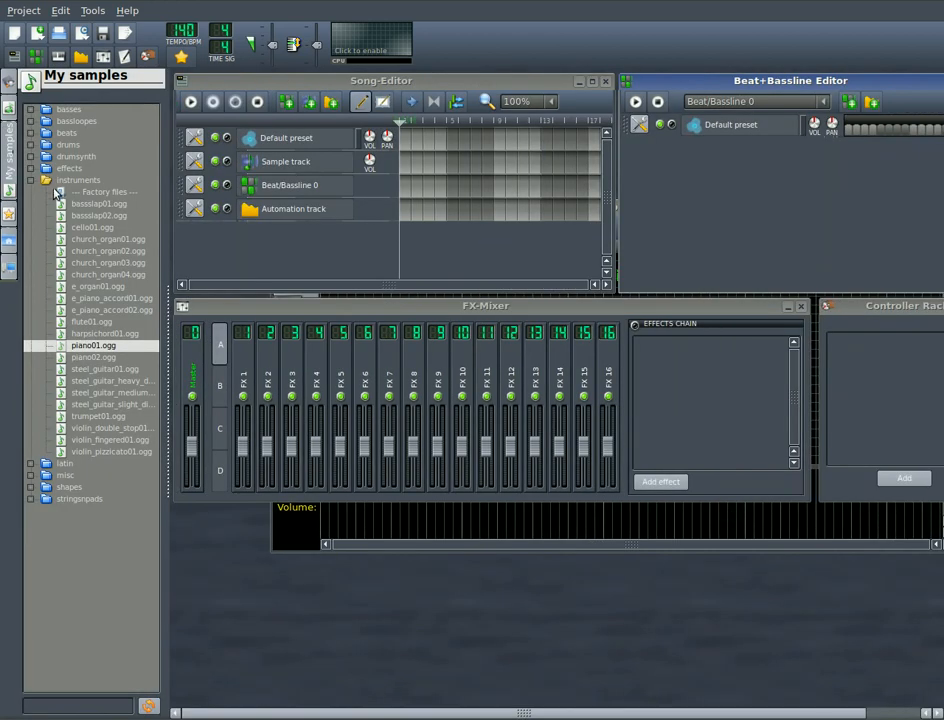
Step: Add the piano01.ogg sample from My Samples as a new Beat+Bassline track
{"action": "left_click", "coordinate": [92, 344]}
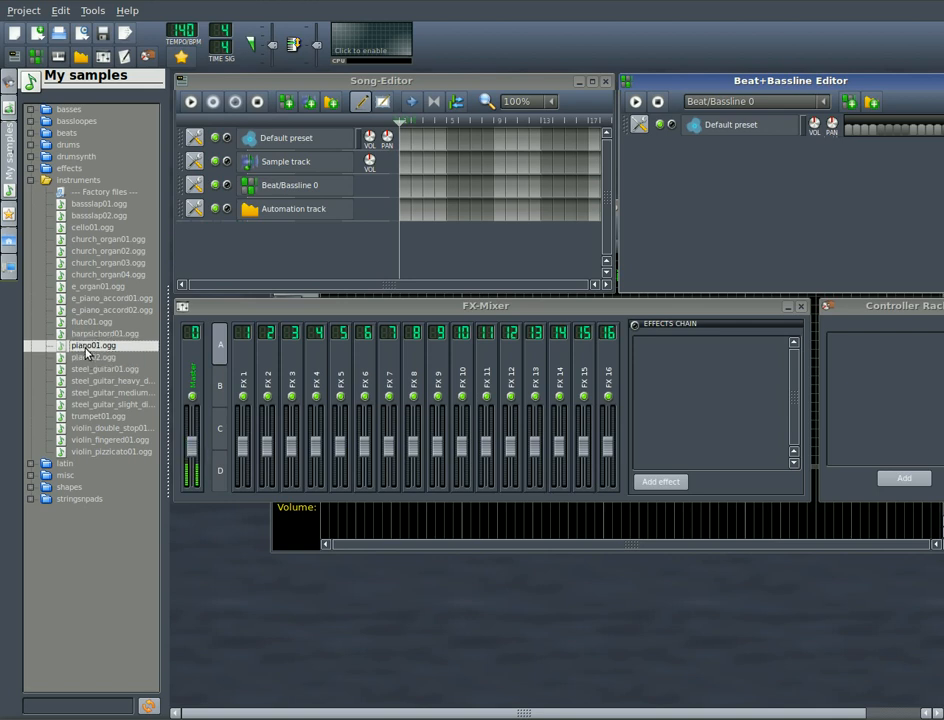
{"action": "double_click", "coordinate": [92, 344]}
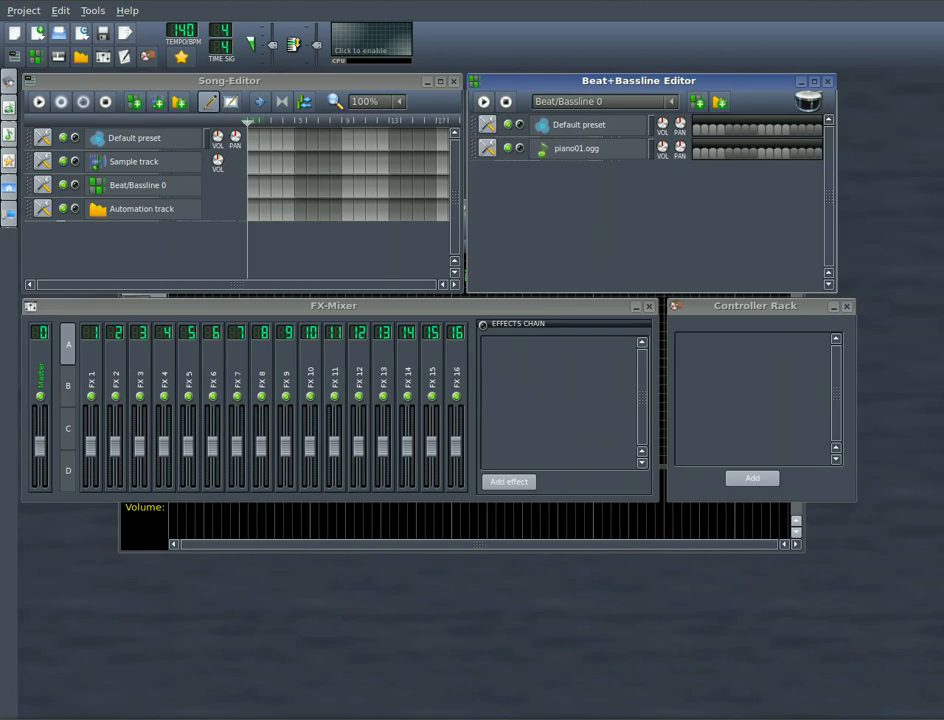
Step: Bring up the piano01.ogg pattern's options and open it in the Piano-Roll
{"action": "left_click", "coordinate": [576, 148]}
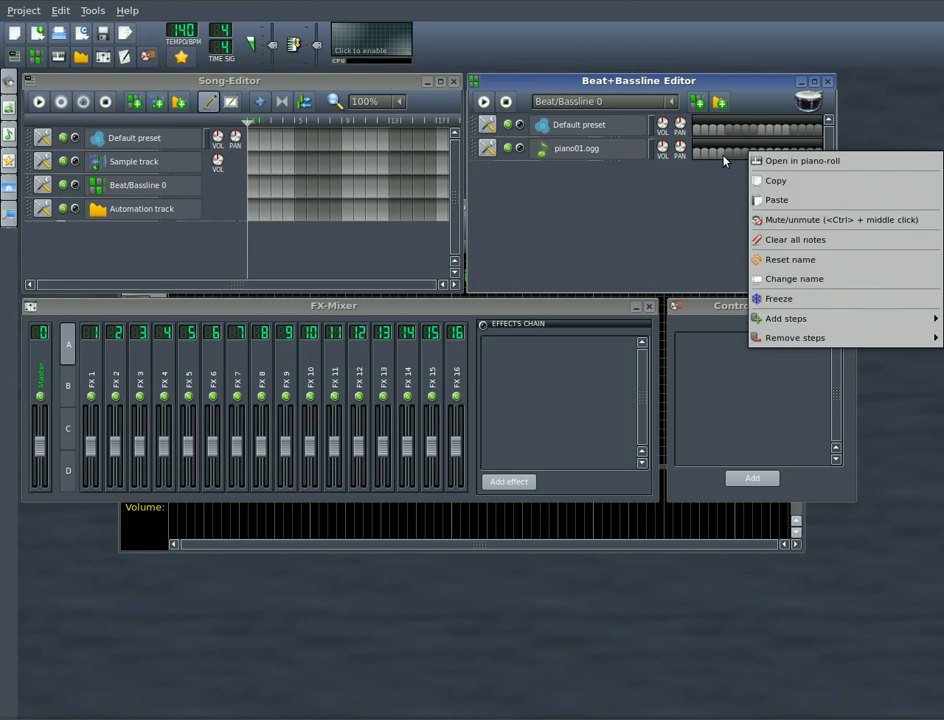
{"action": "mouse_move", "coordinate": [796, 160]}
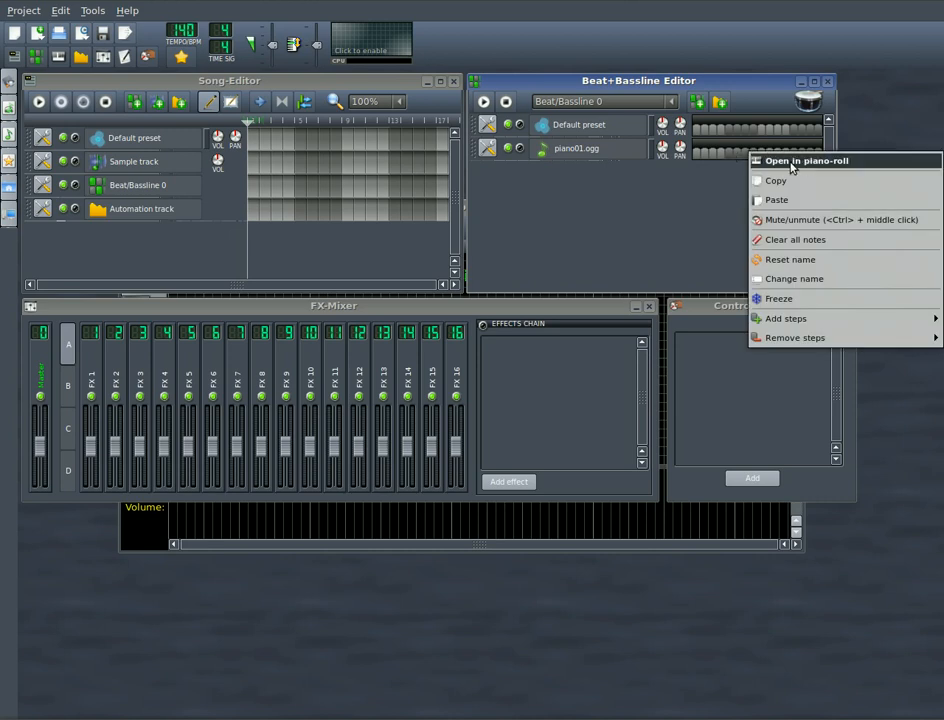
{"action": "mouse_move", "coordinate": [784, 168]}
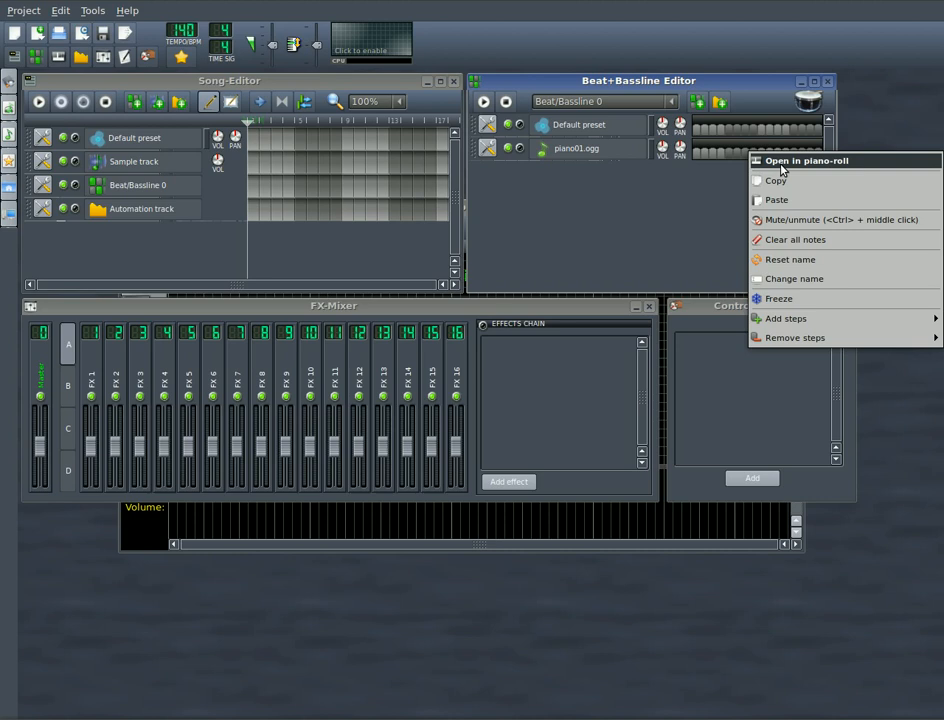
{"action": "left_click", "coordinate": [804, 160]}
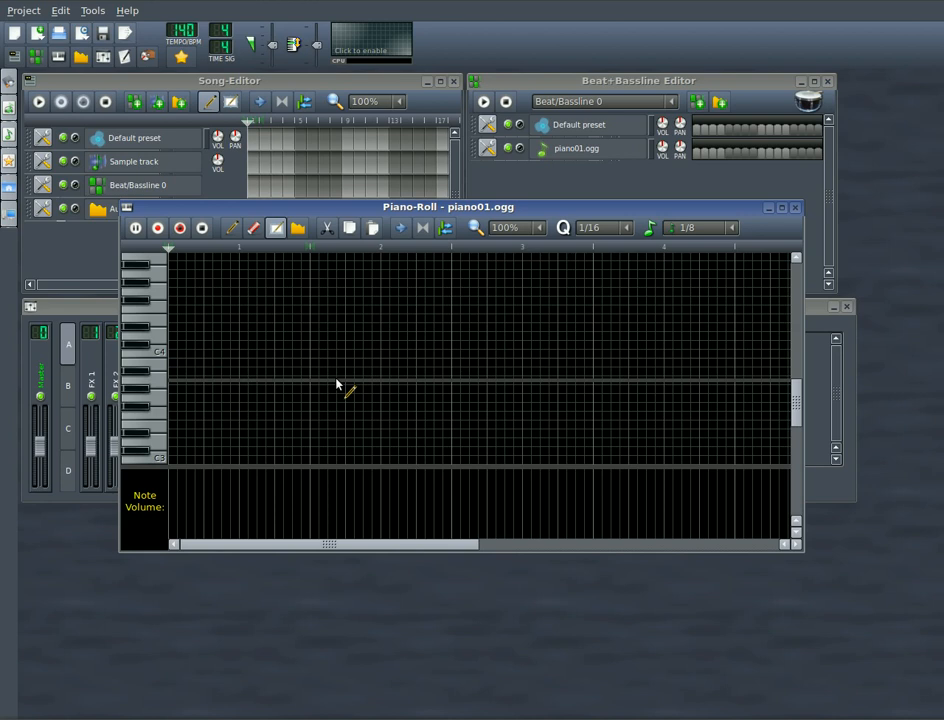
{"action": "mouse_move", "coordinate": [170, 434]}
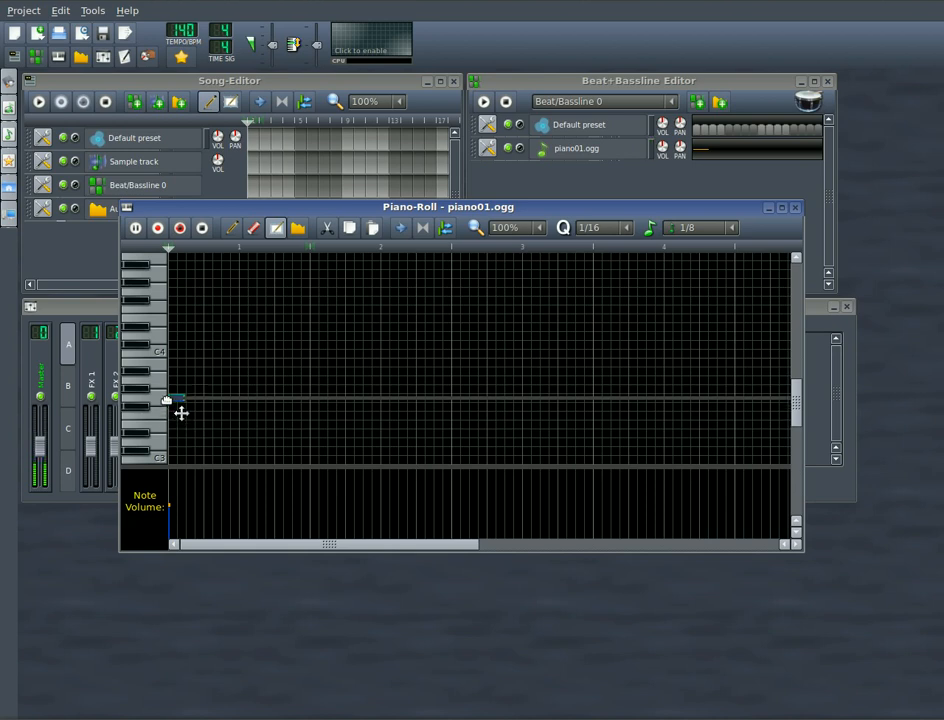
Step: Draw the opening short notes of the melody at rising pitches on the grid
{"action": "left_click", "coordinate": [212, 384]}
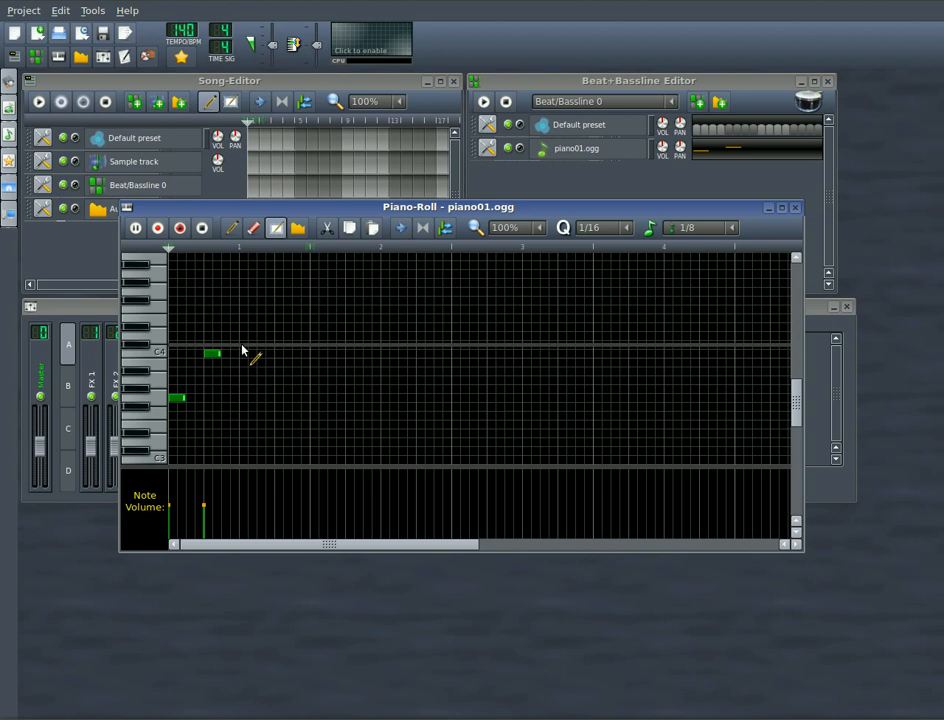
{"action": "left_click", "coordinate": [248, 336]}
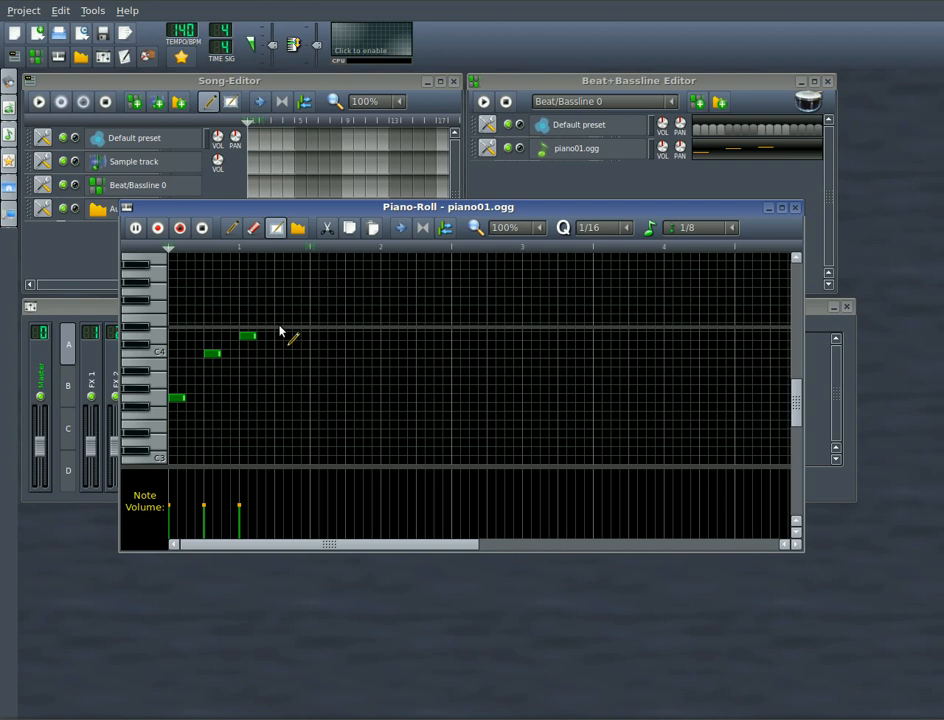
{"action": "left_click", "coordinate": [284, 330]}
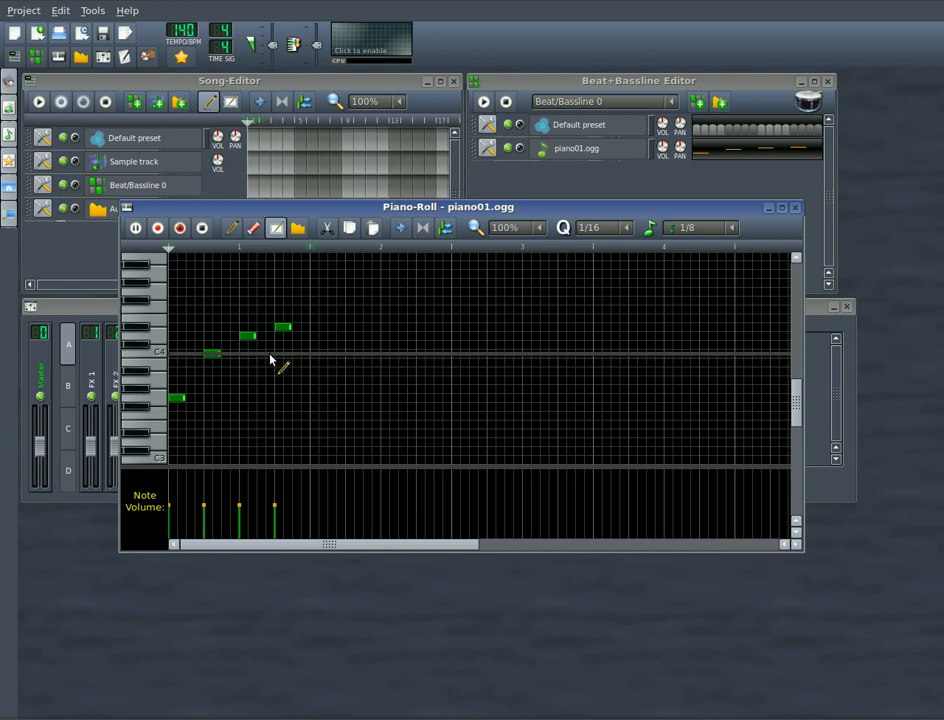
Step: Set note length to 'Last note' and add several longer notes continuing the melody
{"action": "left_click", "coordinate": [700, 228]}
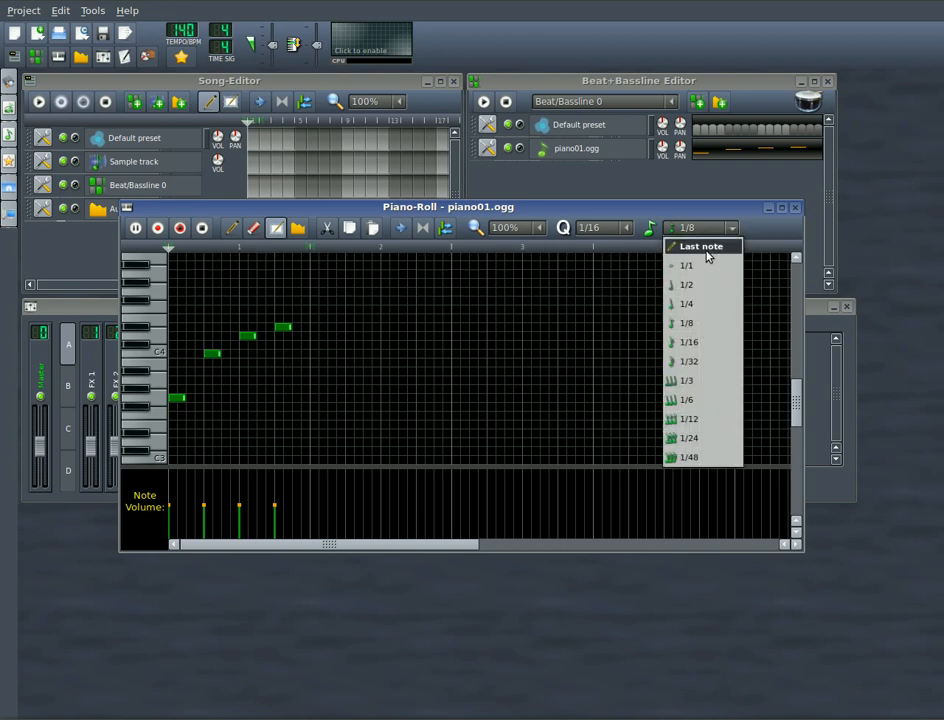
{"action": "left_click", "coordinate": [700, 246]}
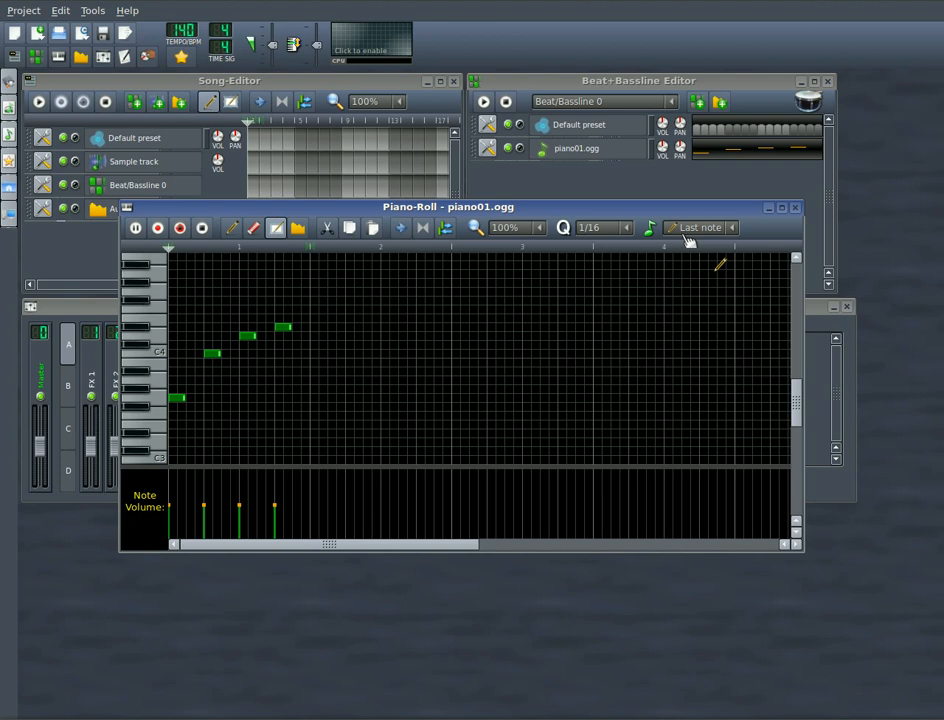
{"action": "mouse_move", "coordinate": [708, 222]}
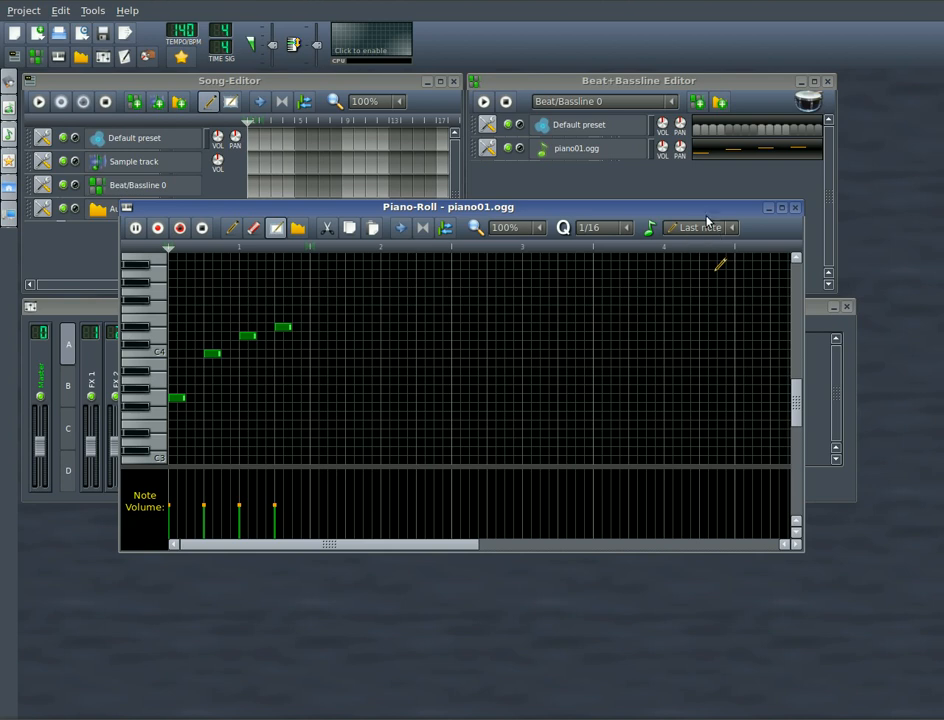
{"action": "mouse_move", "coordinate": [700, 230]}
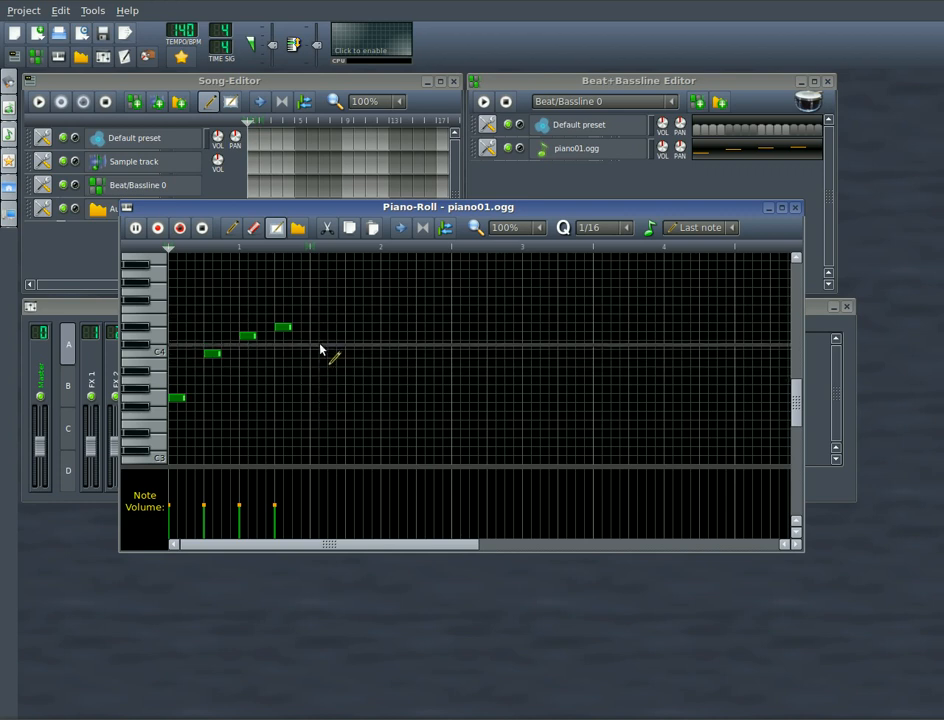
{"action": "left_click", "coordinate": [308, 304]}
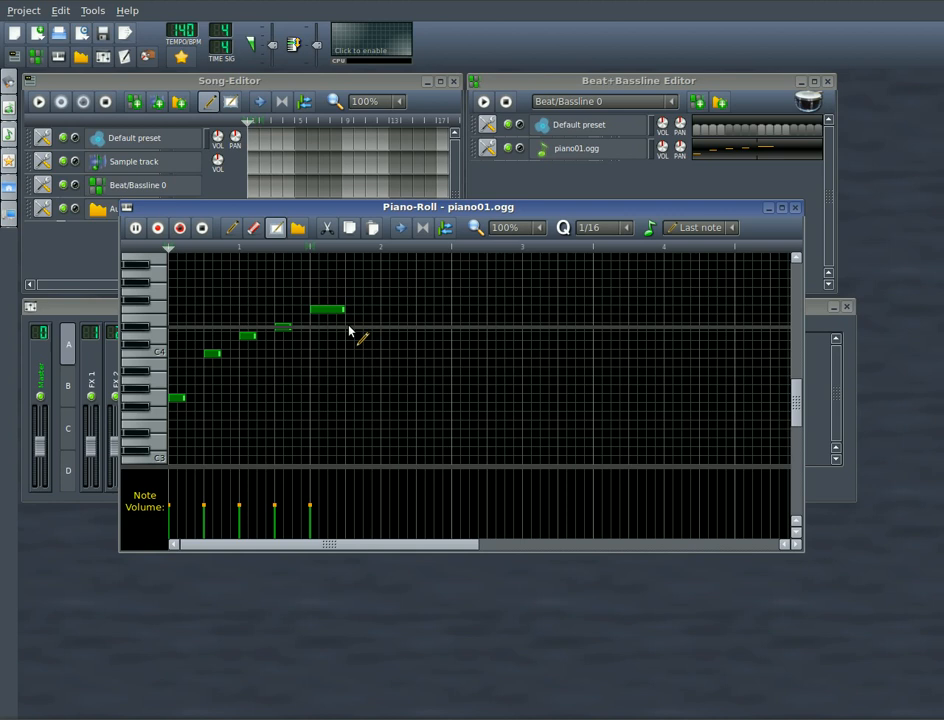
{"action": "left_click", "coordinate": [360, 328]}
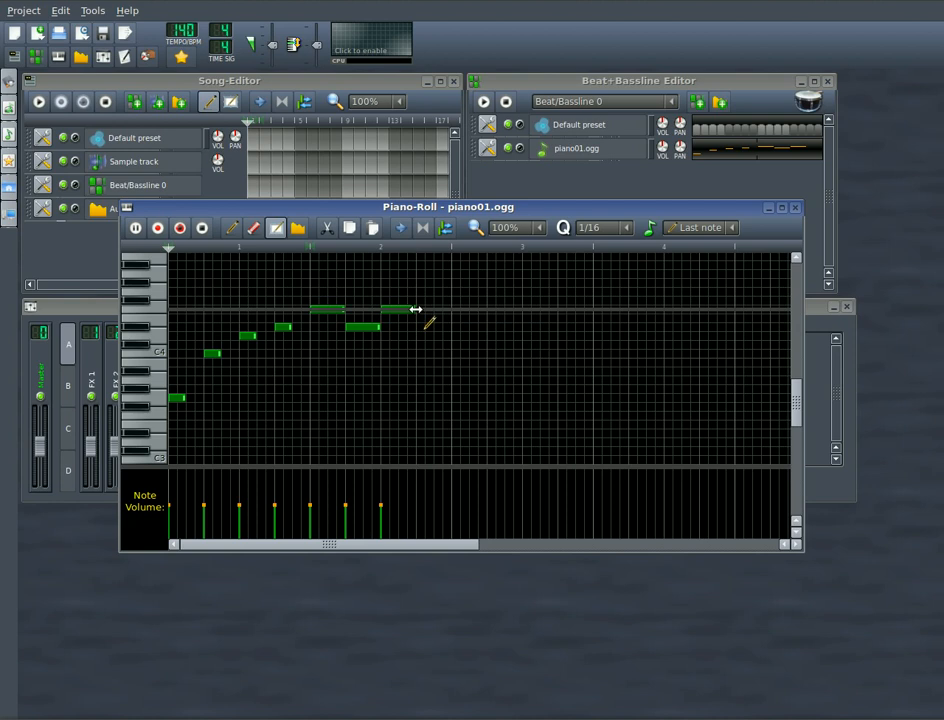
{"action": "left_click_drag", "start_coordinate": [416, 310], "coordinate": [450, 310]}
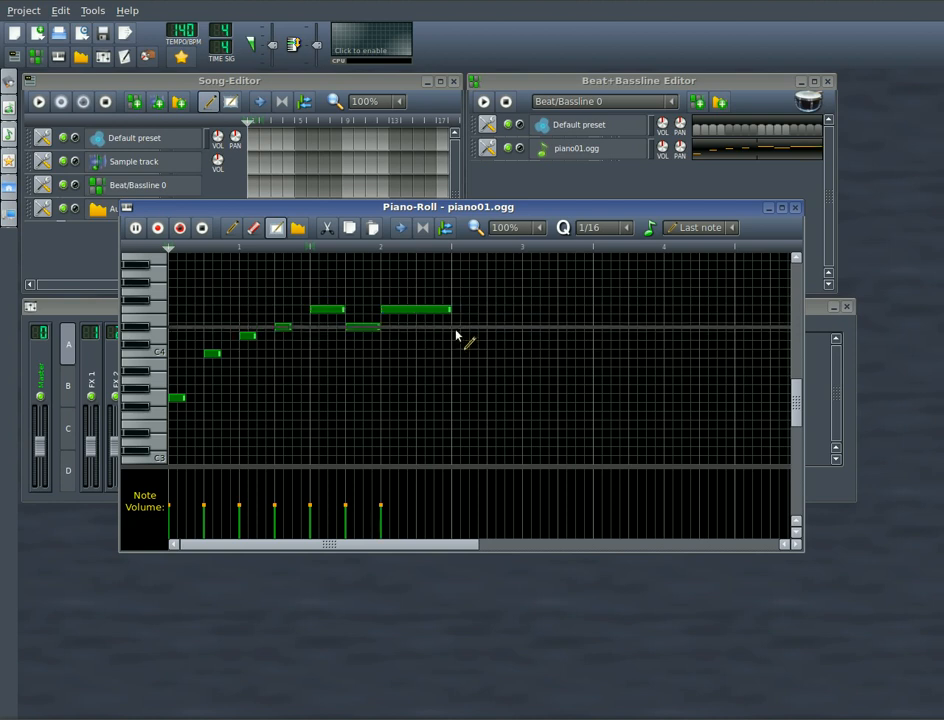
{"action": "left_click", "coordinate": [484, 326]}
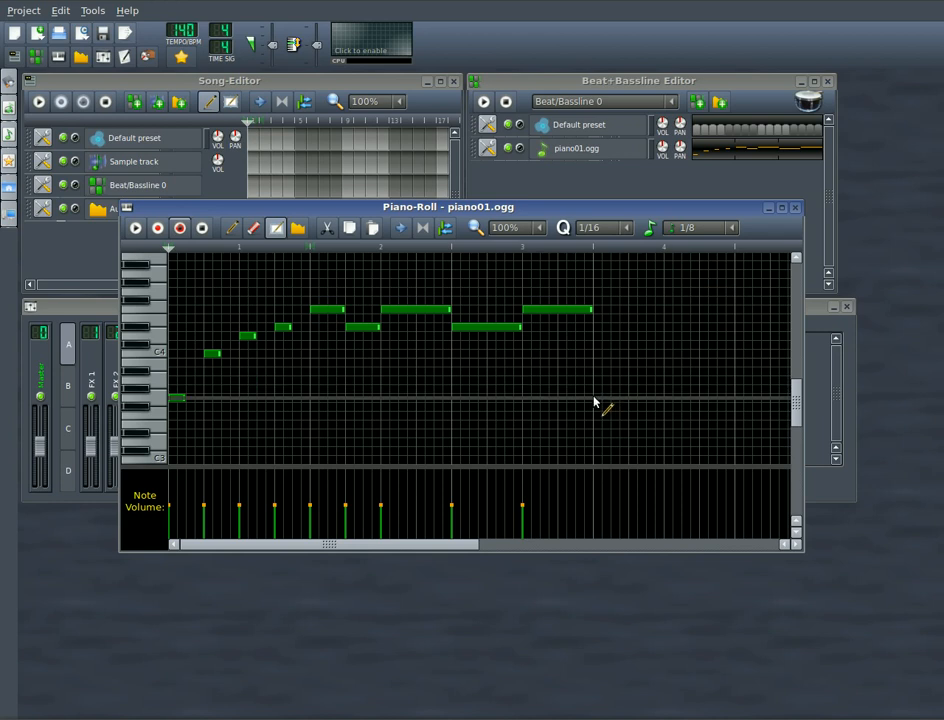
Step: Record a run of short notes played on the computer keyboard after the melody
{"action": "left_click", "coordinate": [600, 398]}
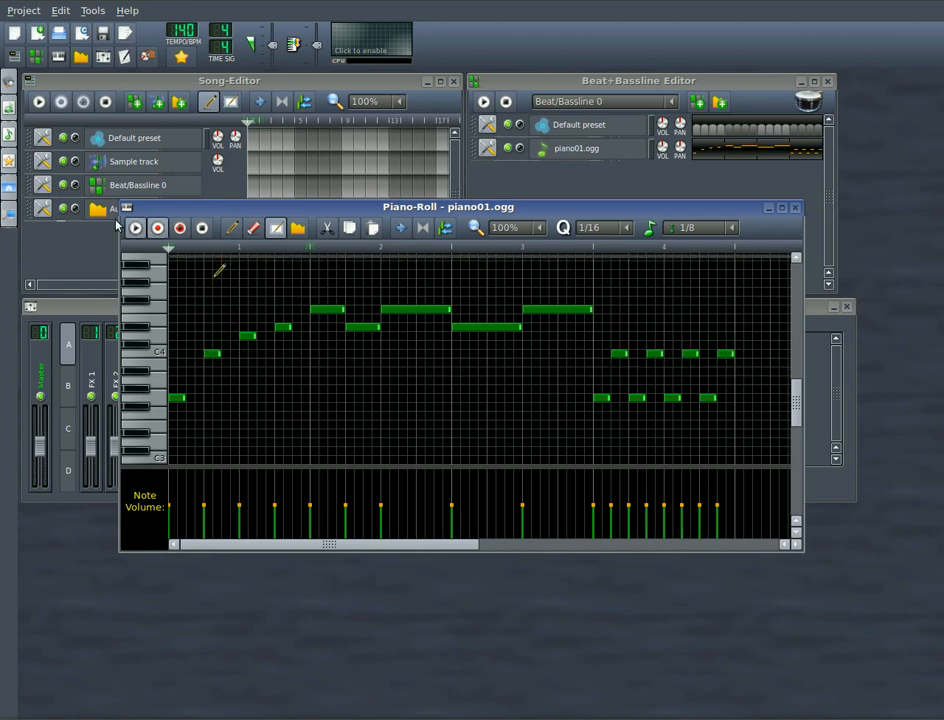
Step: Record a new take of notes into the pattern, then play the pattern back
{"action": "left_click", "coordinate": [136, 228]}
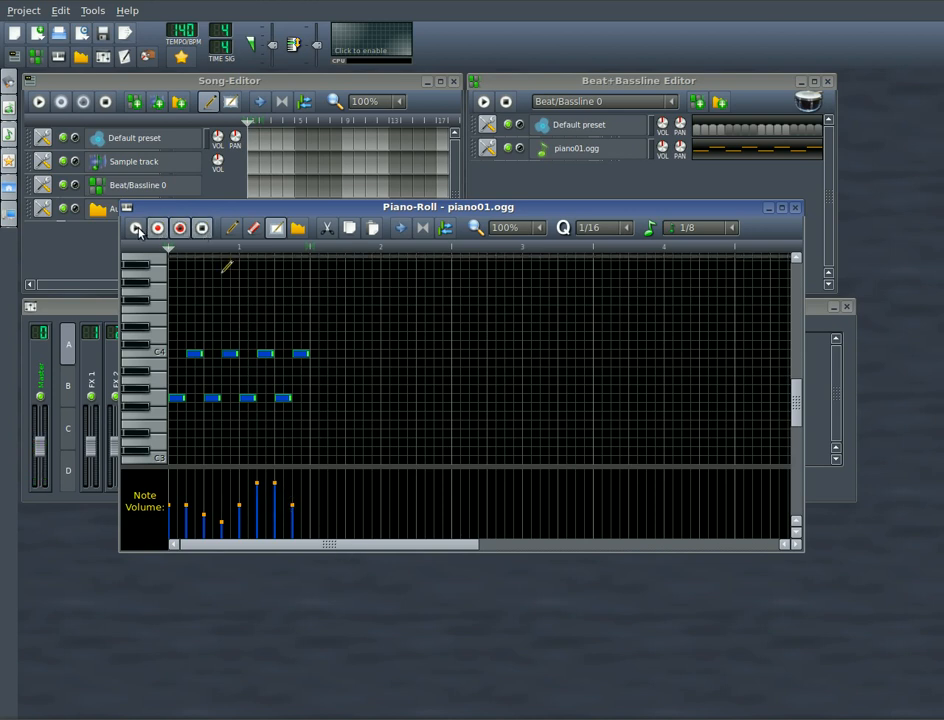
{"action": "mouse_move", "coordinate": [136, 228]}
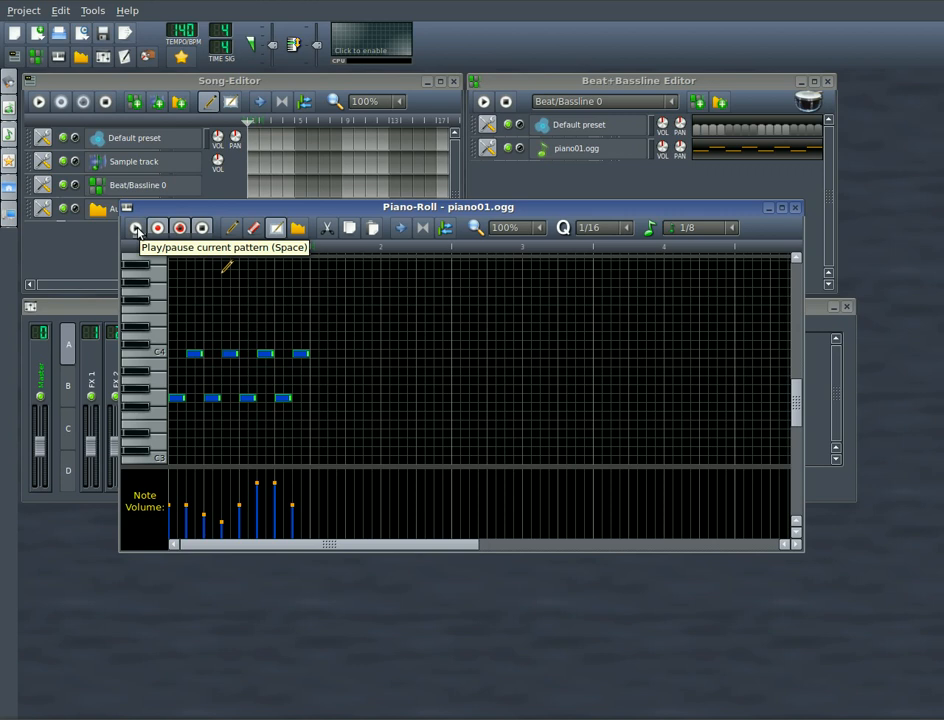
{"action": "left_click", "coordinate": [136, 228]}
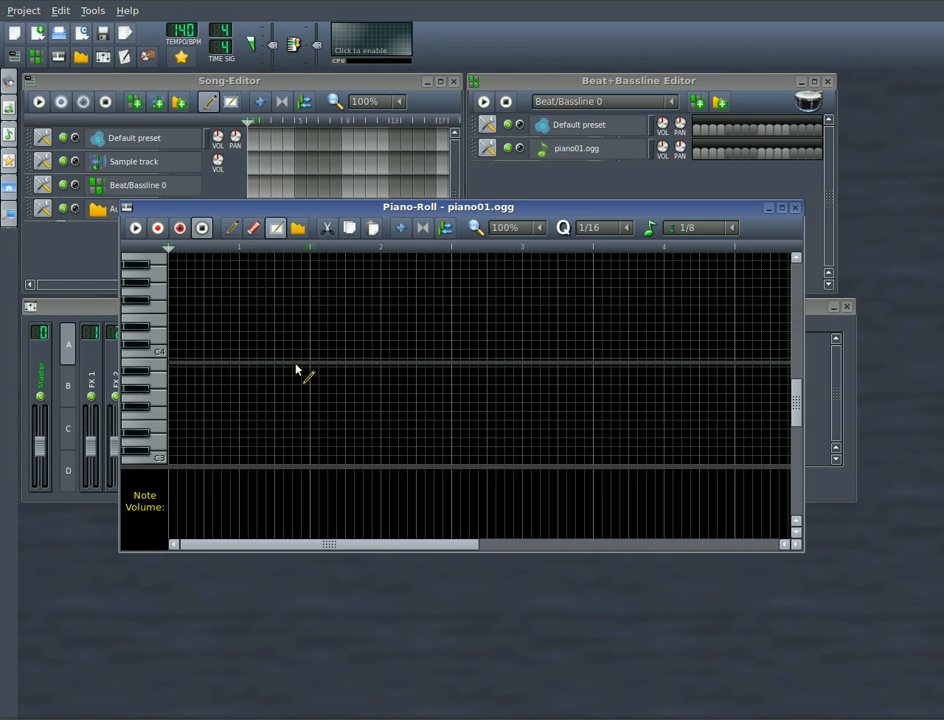
{"action": "mouse_move", "coordinate": [292, 368]}
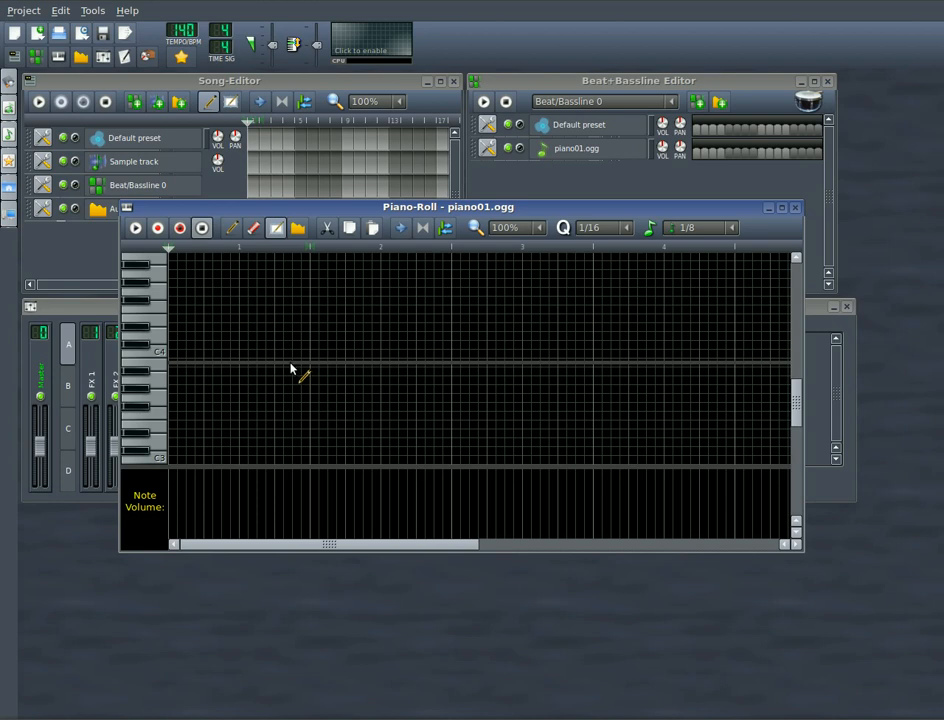
{"action": "mouse_move", "coordinate": [278, 372]}
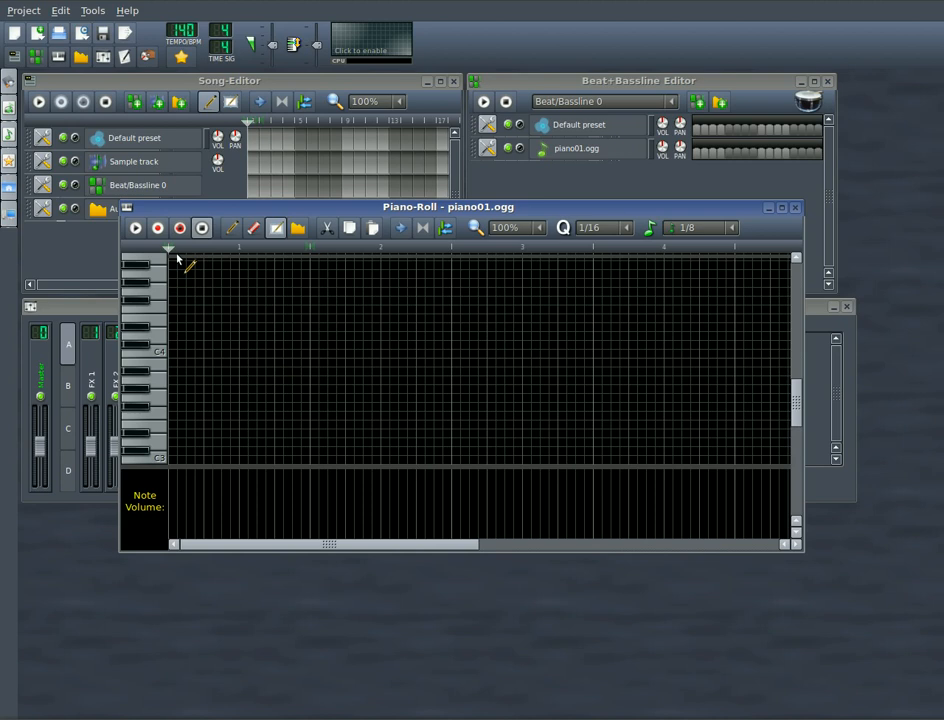
{"action": "mouse_move", "coordinate": [158, 228]}
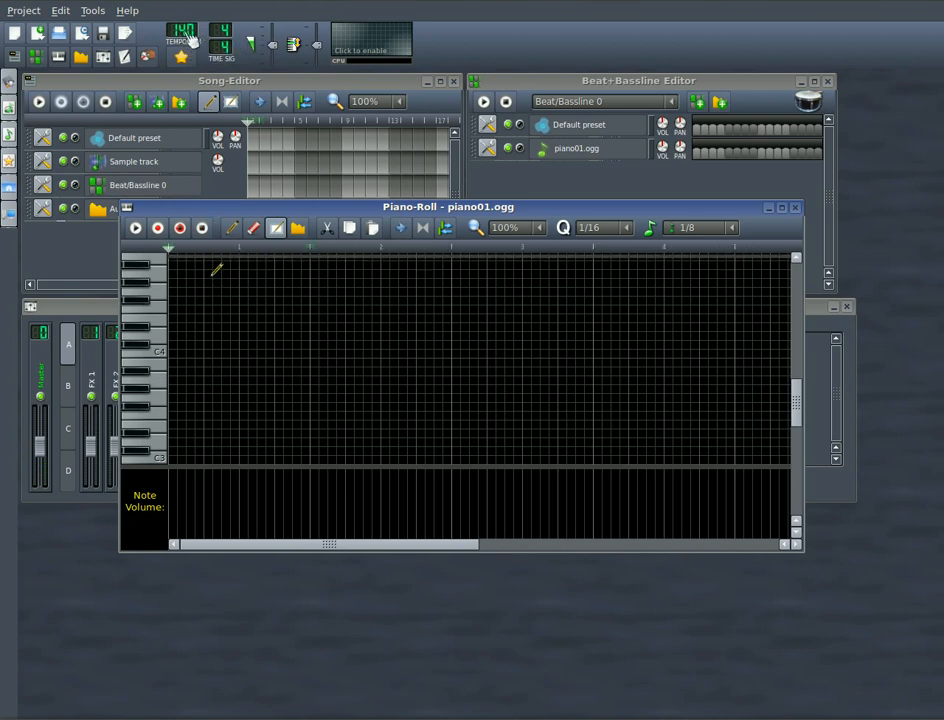
Step: Remove all notes from the piano01 pattern, leaving the grid empty
{"action": "left_click", "coordinate": [180, 30]}
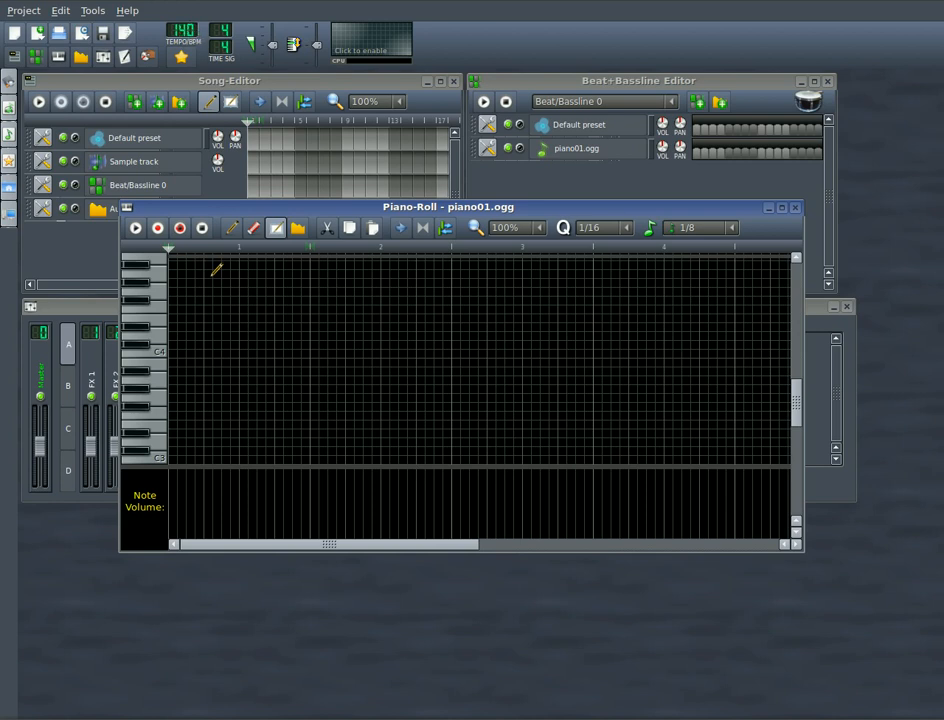
Step: Record a short keyboard-played melody of varying note lengths into the pattern
{"action": "left_click", "coordinate": [156, 228]}
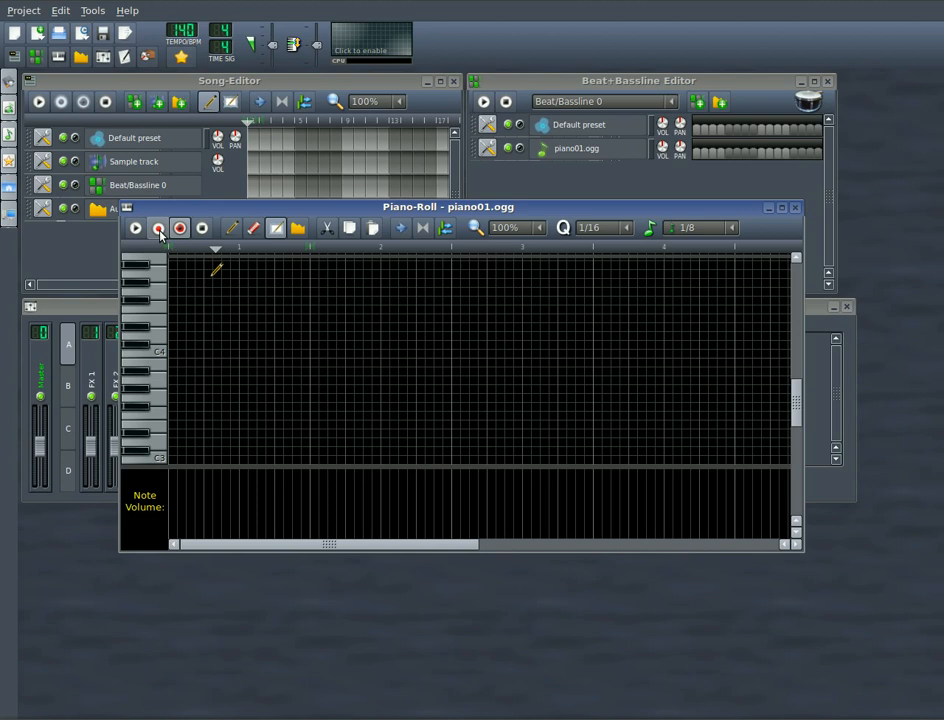
{"action": "left_click", "coordinate": [296, 458]}
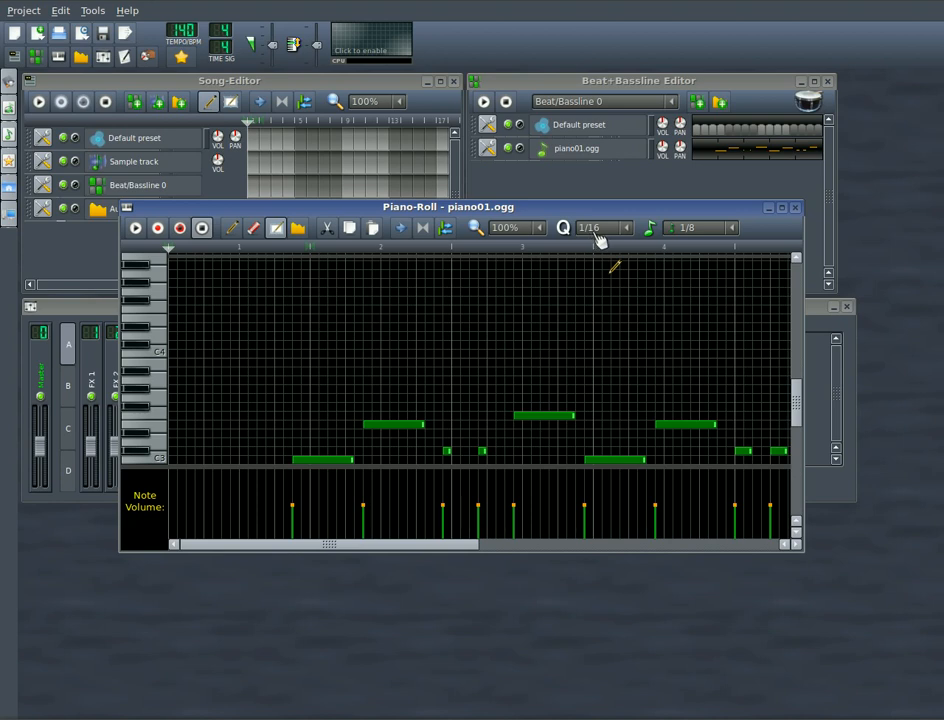
{"action": "left_click", "coordinate": [624, 228]}
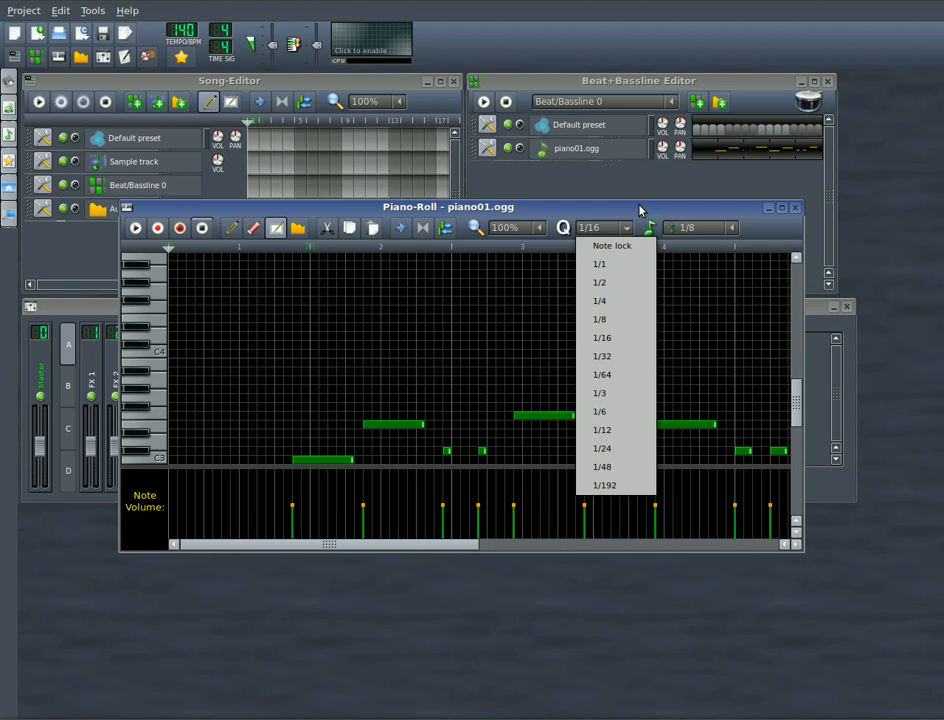
Step: Quantize the recorded notes to a 1/16 grid
{"action": "left_click", "coordinate": [600, 336]}
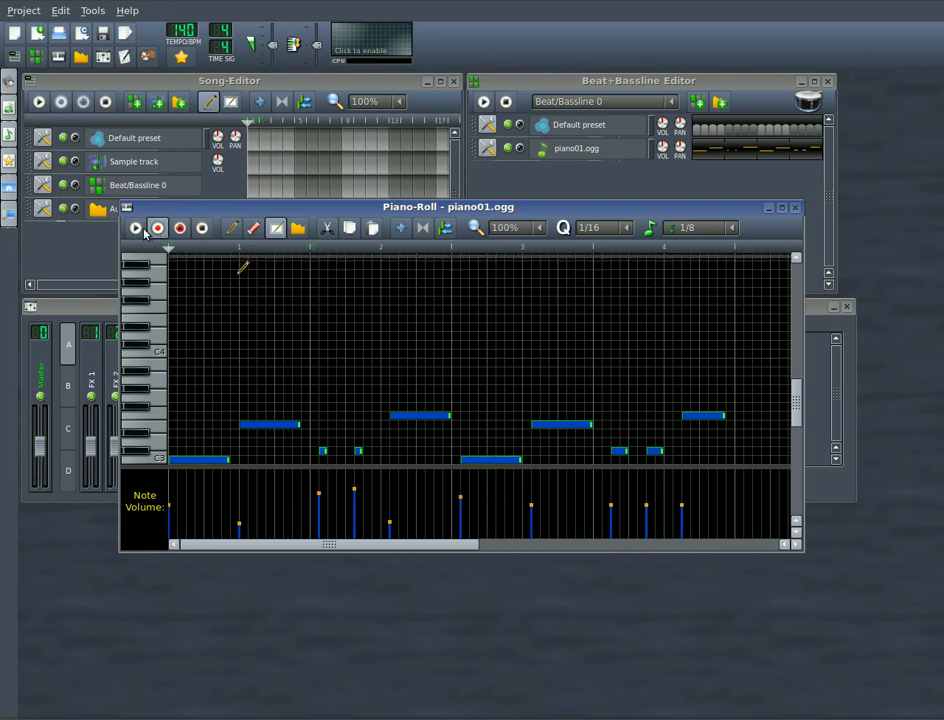
Step: Clear the pattern's notes and open the piano01 track's options for MIDI input
{"action": "left_click", "coordinate": [136, 228]}
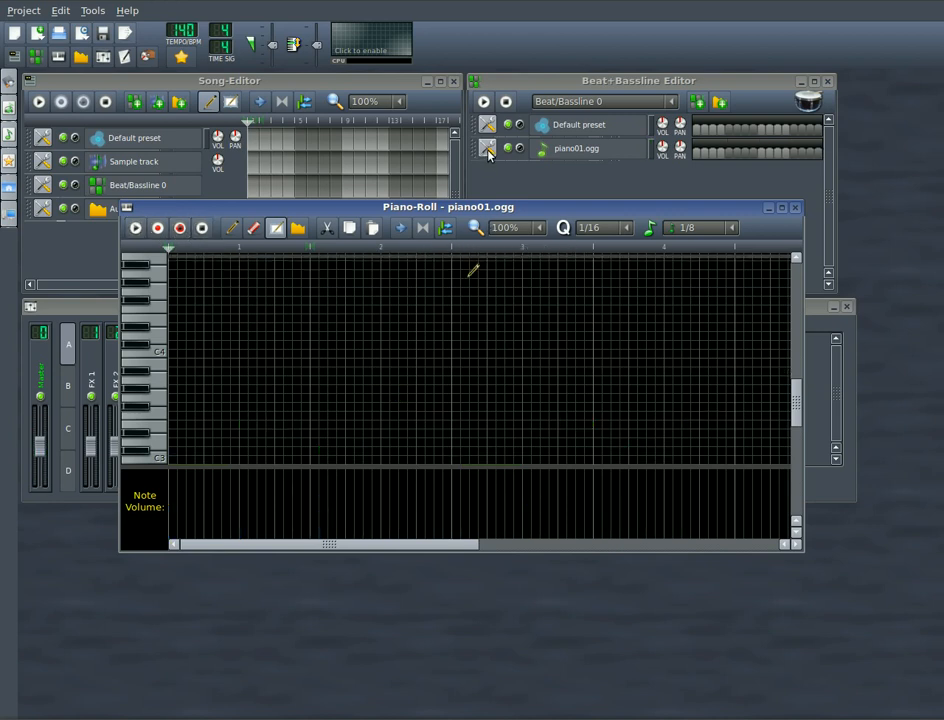
{"action": "left_click", "coordinate": [488, 152]}
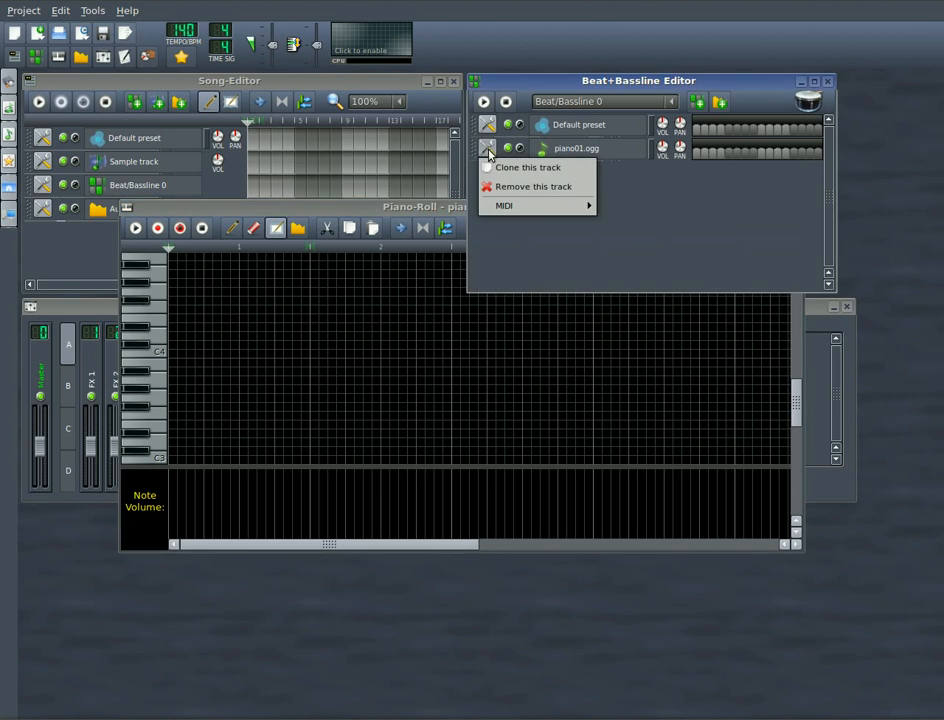
{"action": "mouse_move", "coordinate": [520, 204]}
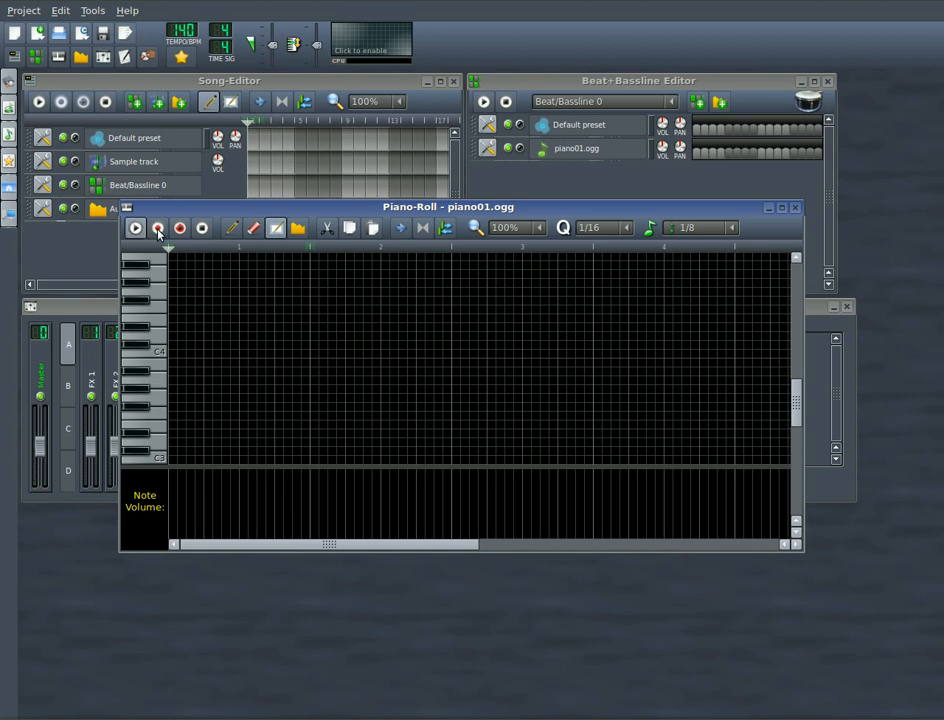
Step: Record a melody of low notes then a higher cluster from the MIDI keyboard, then stop
{"action": "left_click", "coordinate": [156, 228]}
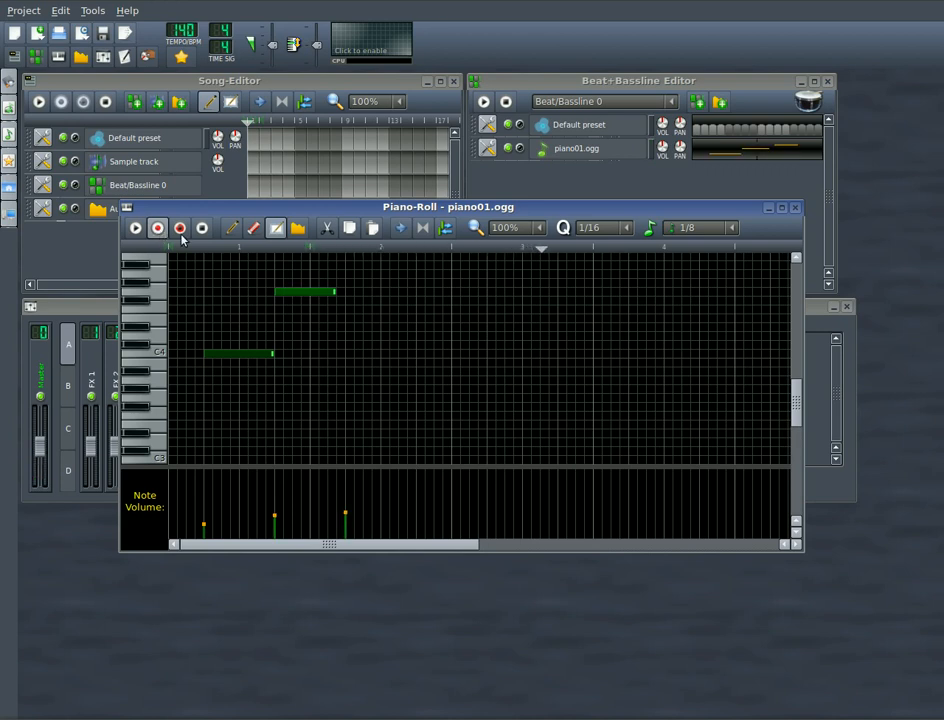
{"action": "mouse_move", "coordinate": [200, 228]}
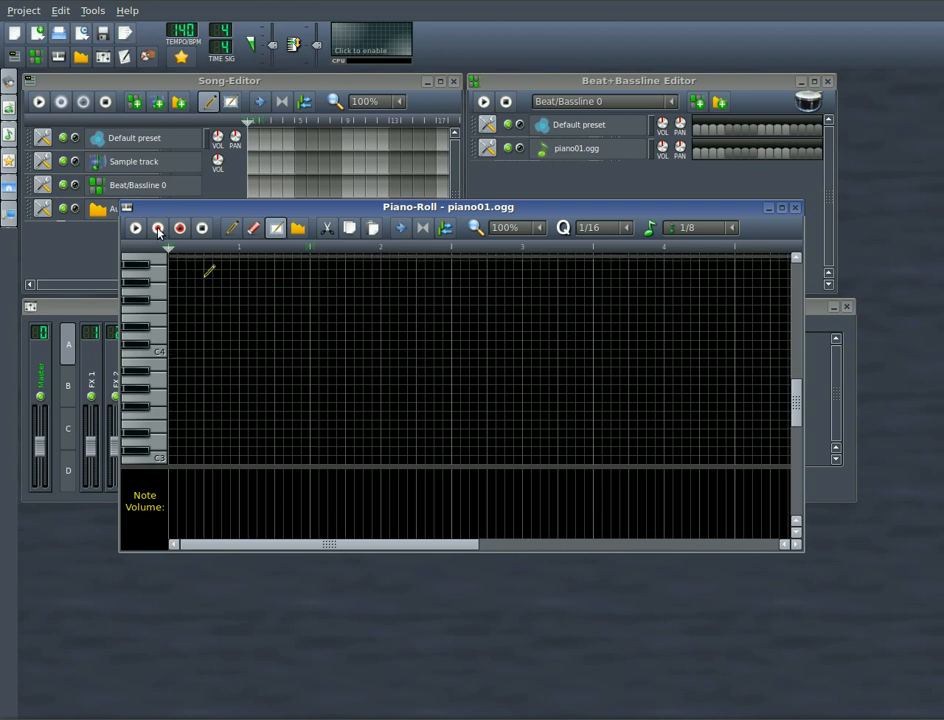
{"action": "left_click", "coordinate": [156, 228]}
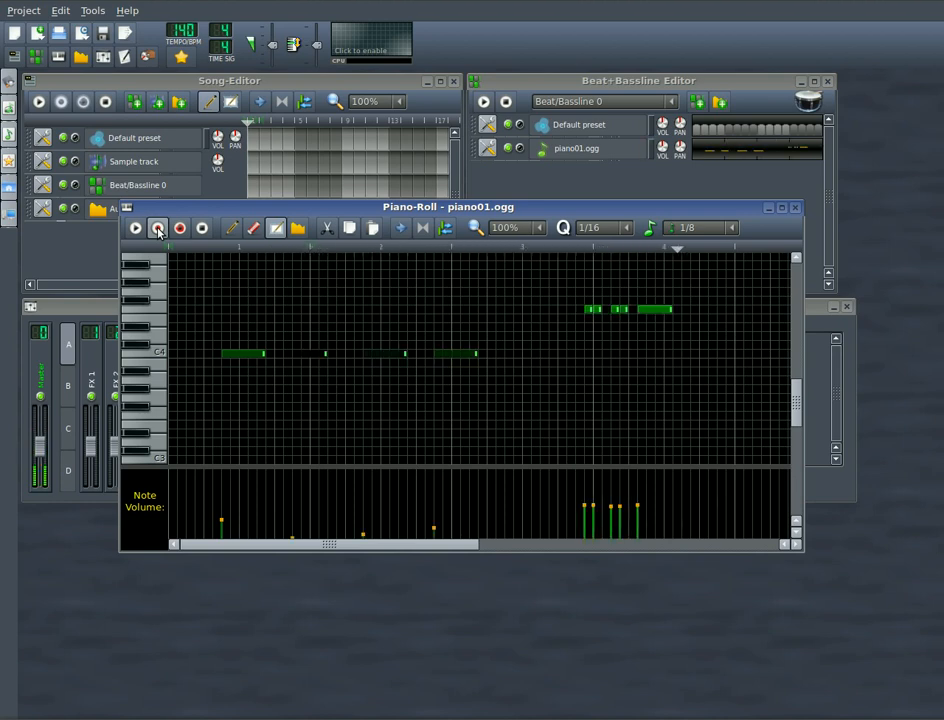
{"action": "left_click", "coordinate": [136, 228]}
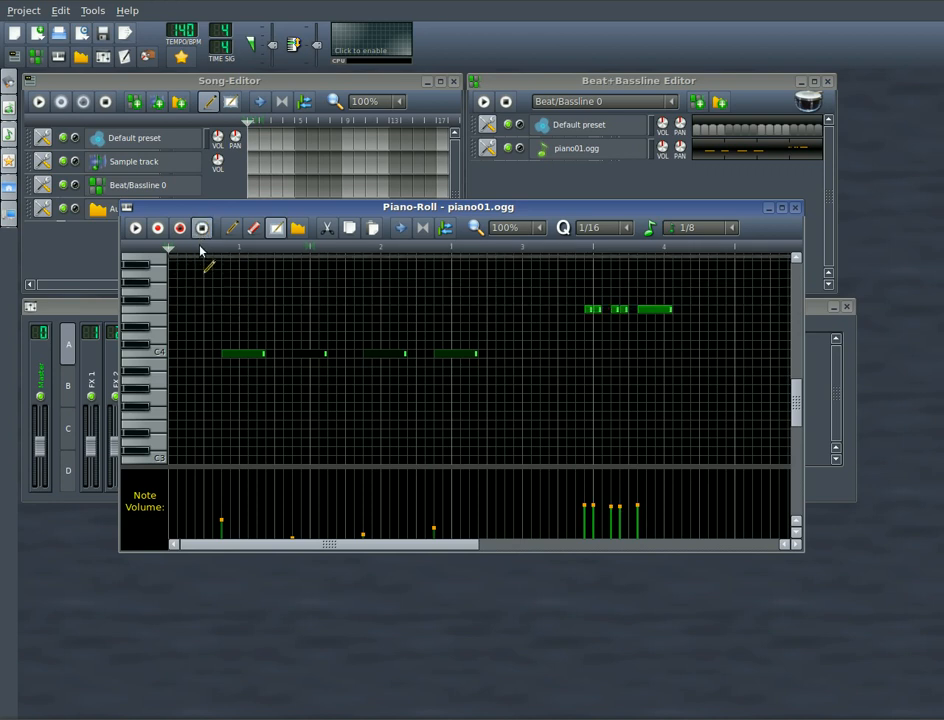
{"action": "left_click", "coordinate": [136, 228]}
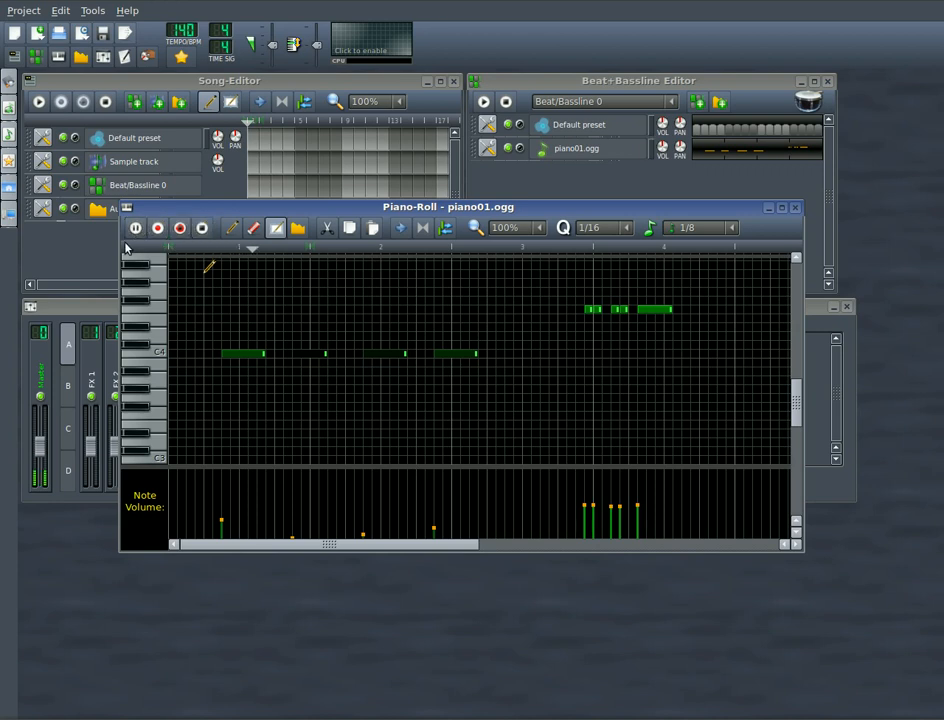
{"action": "mouse_move", "coordinate": [202, 384]}
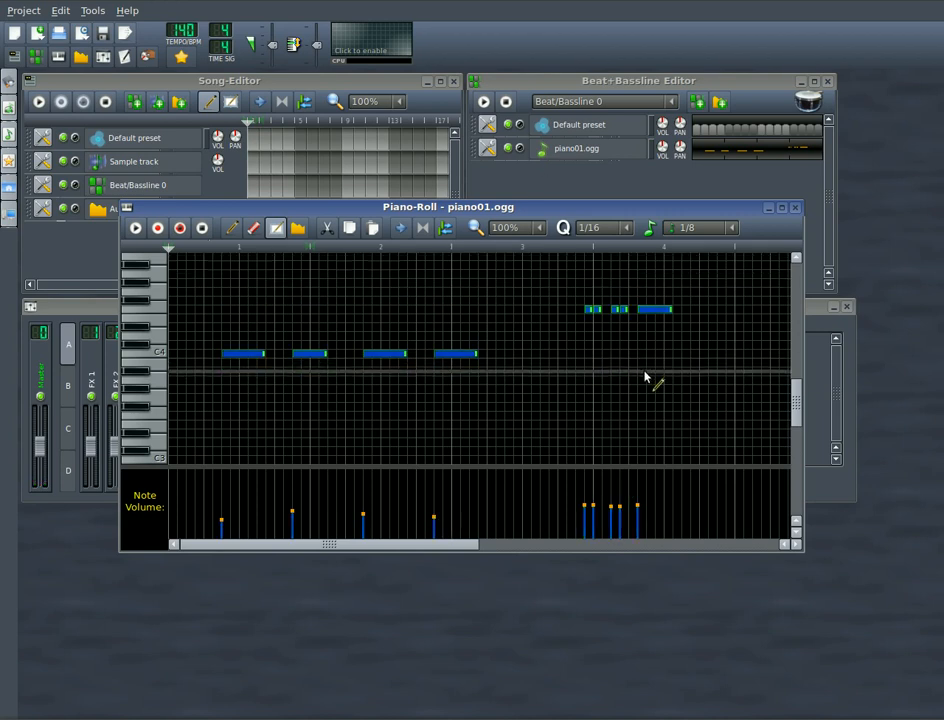
Step: Clear the recorded melody and bring the Beat+Bassline Editor forward
{"action": "left_click", "coordinate": [180, 228]}
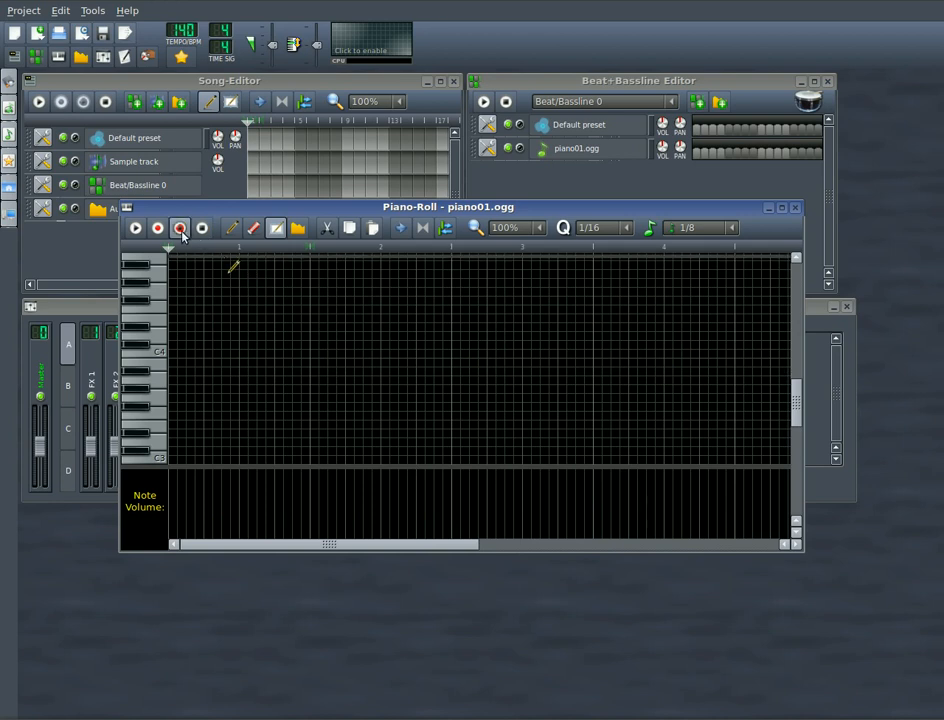
{"action": "mouse_move", "coordinate": [180, 228]}
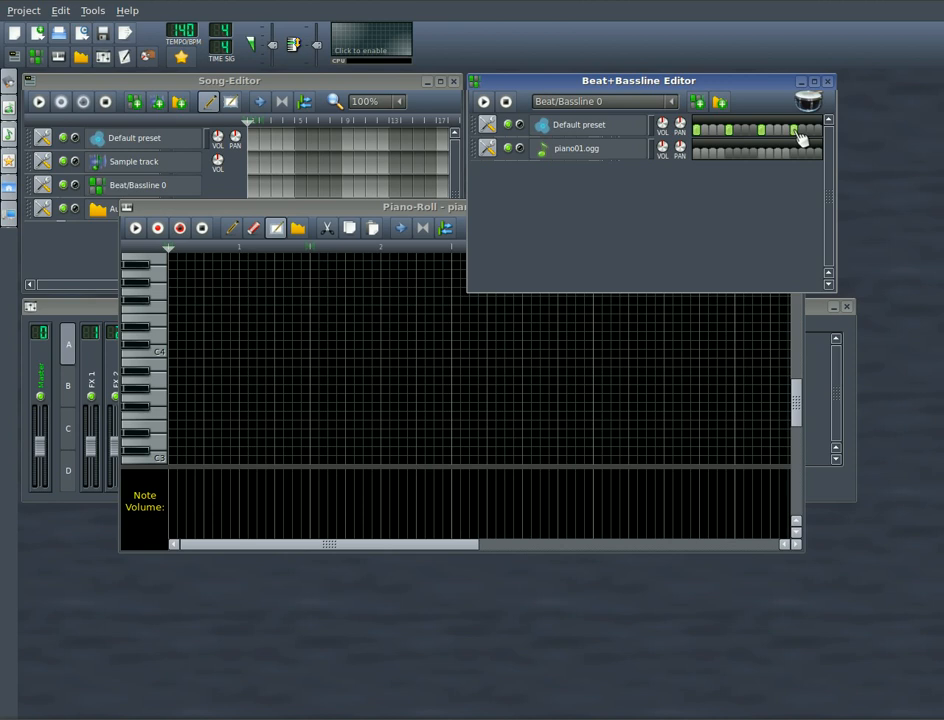
Step: Loop-record quick notes over the playing beat, then select and delete them all
{"action": "left_click", "coordinate": [484, 100]}
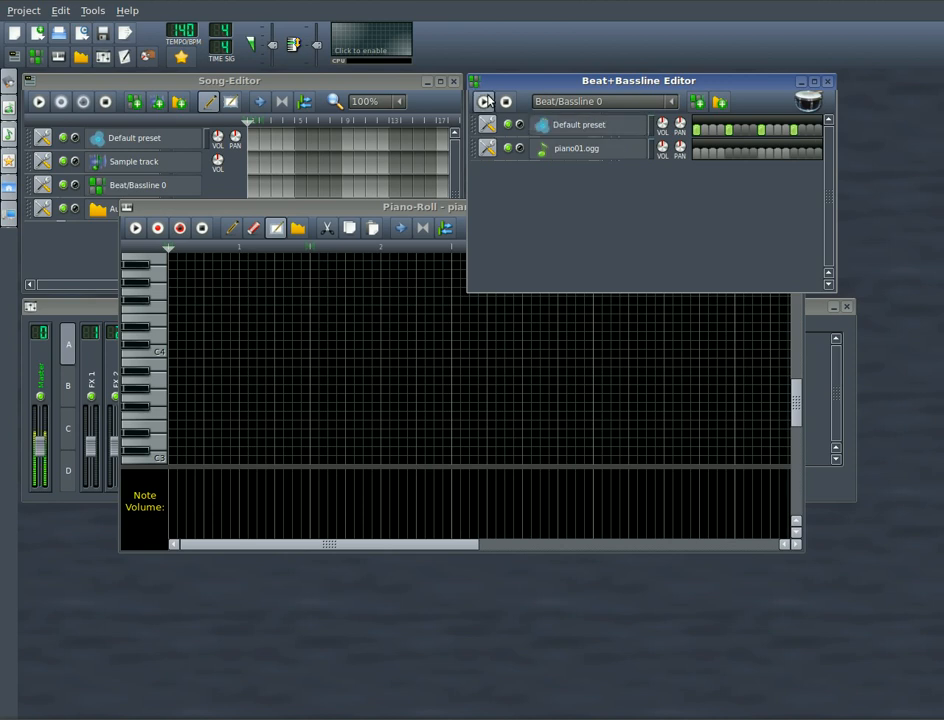
{"action": "left_click", "coordinate": [484, 100]}
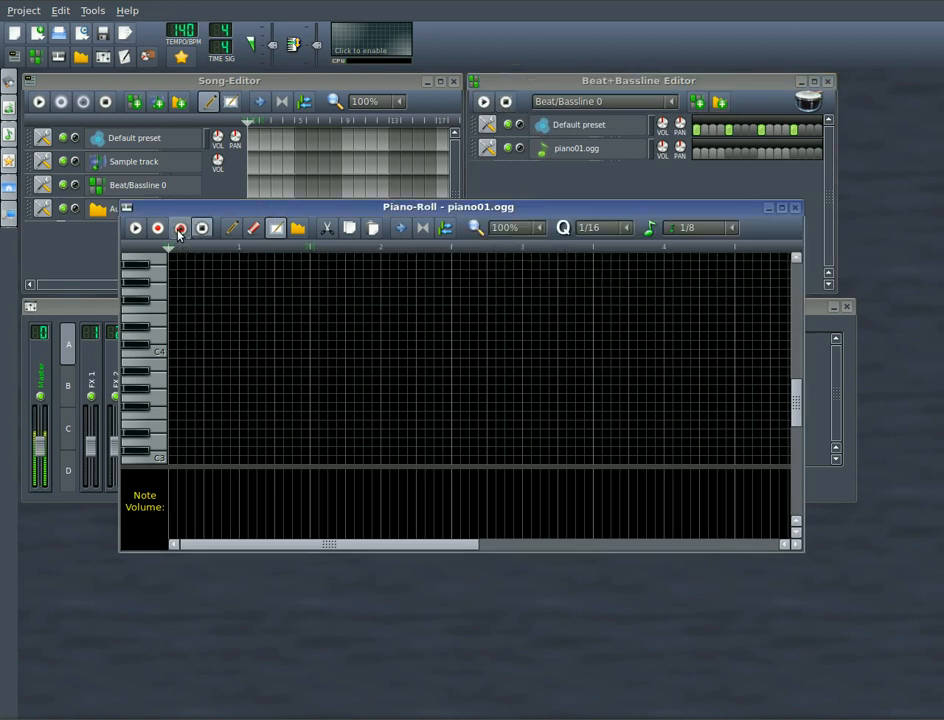
{"action": "mouse_move", "coordinate": [180, 228]}
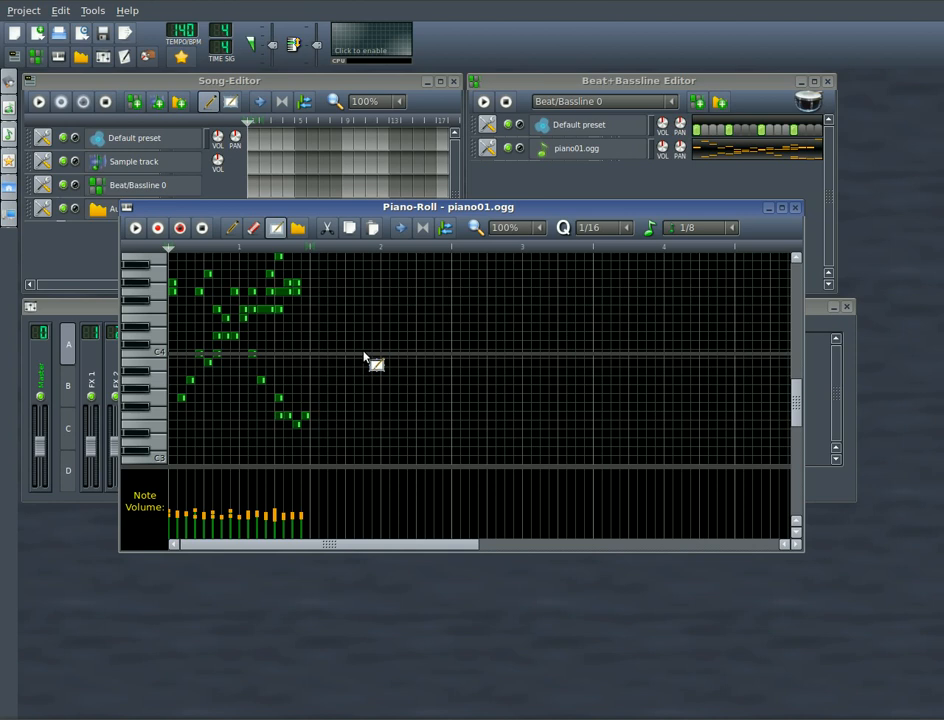
{"action": "key", "text": "ctrl+a"}
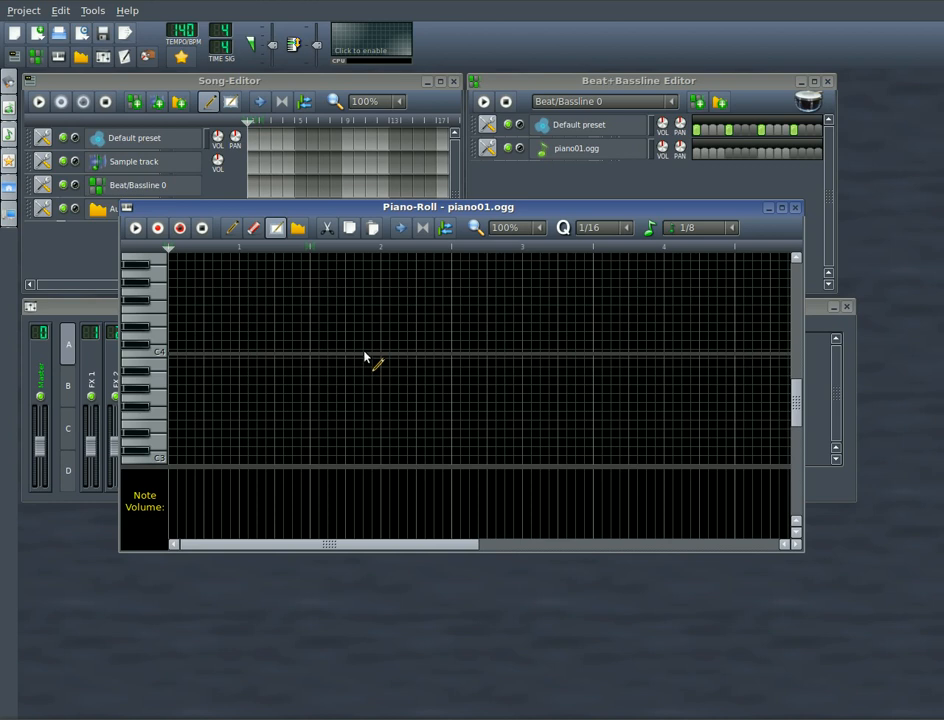
{"action": "mouse_move", "coordinate": [372, 350]}
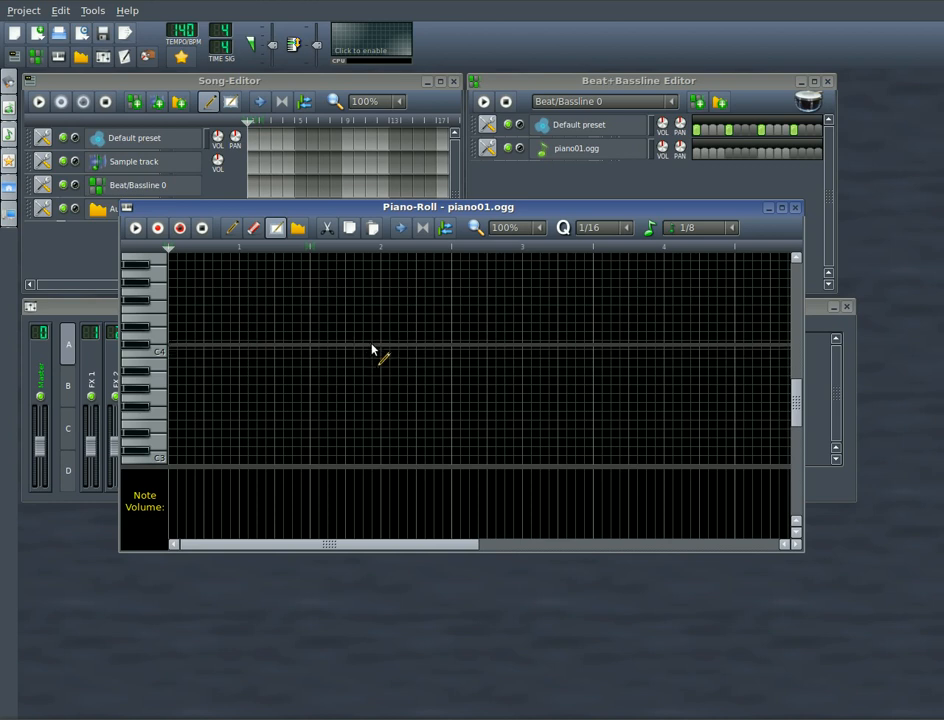
{"action": "mouse_move", "coordinate": [378, 404]}
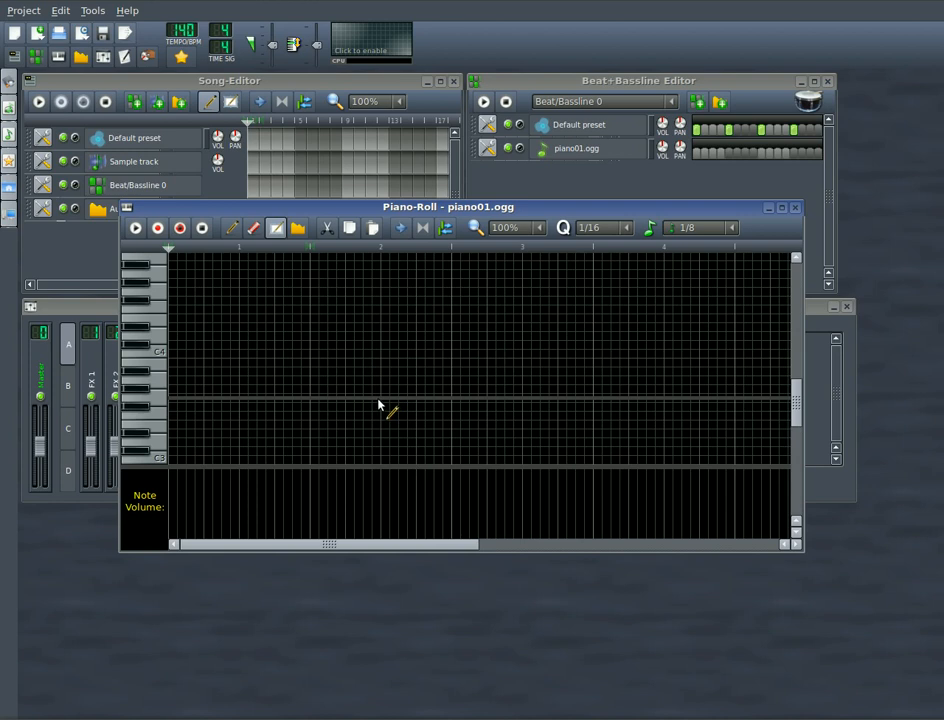
{"action": "mouse_move", "coordinate": [376, 404]}
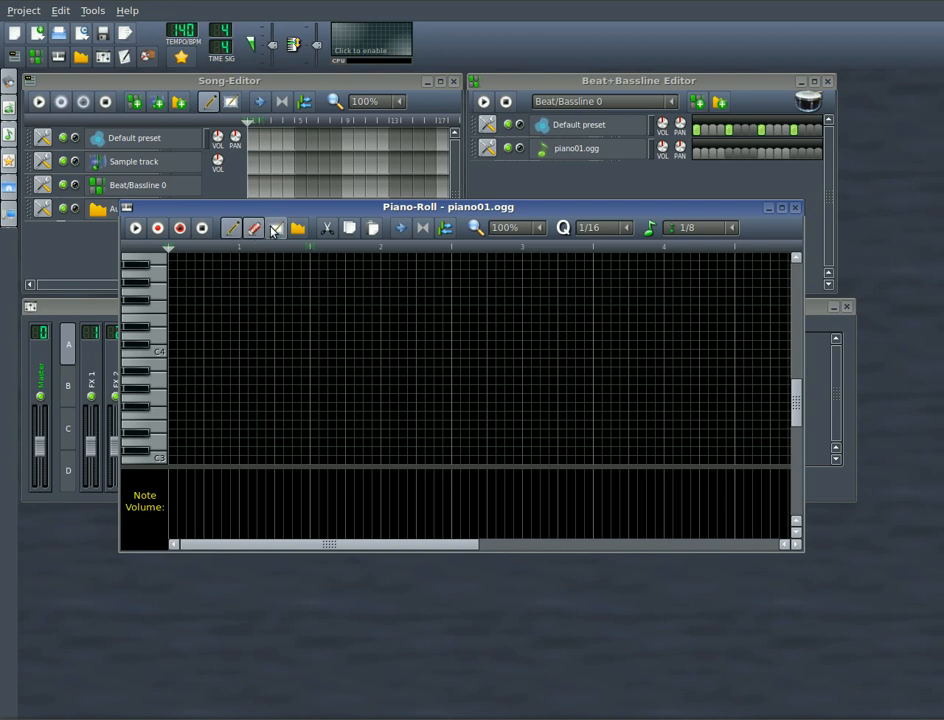
Step: Remove the single leftover note with the Erase tool, leaving the grid empty
{"action": "left_click", "coordinate": [230, 228]}
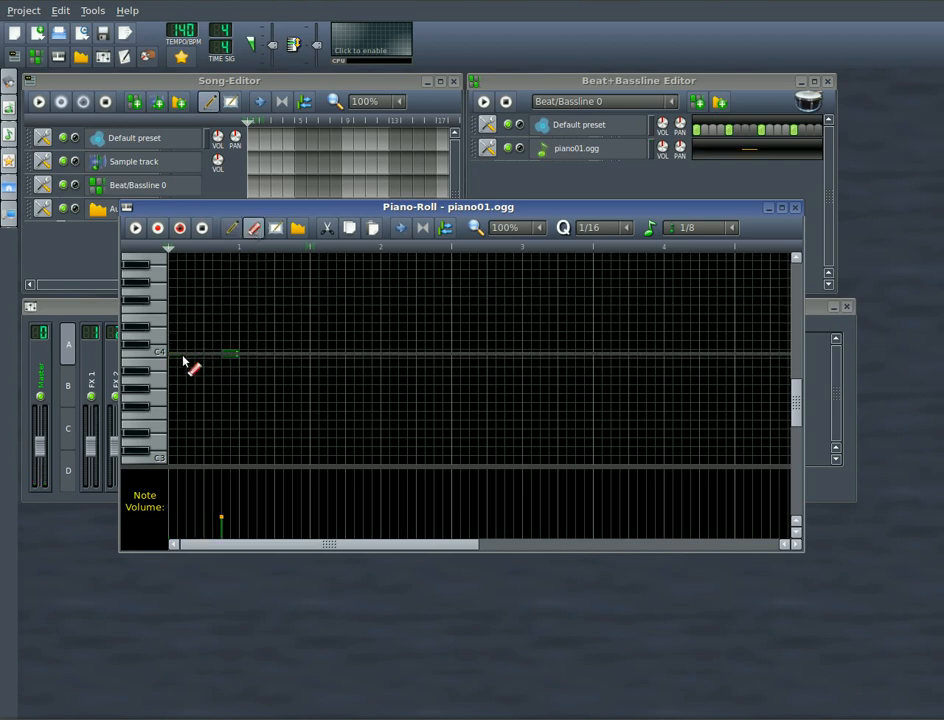
{"action": "left_click", "coordinate": [240, 352]}
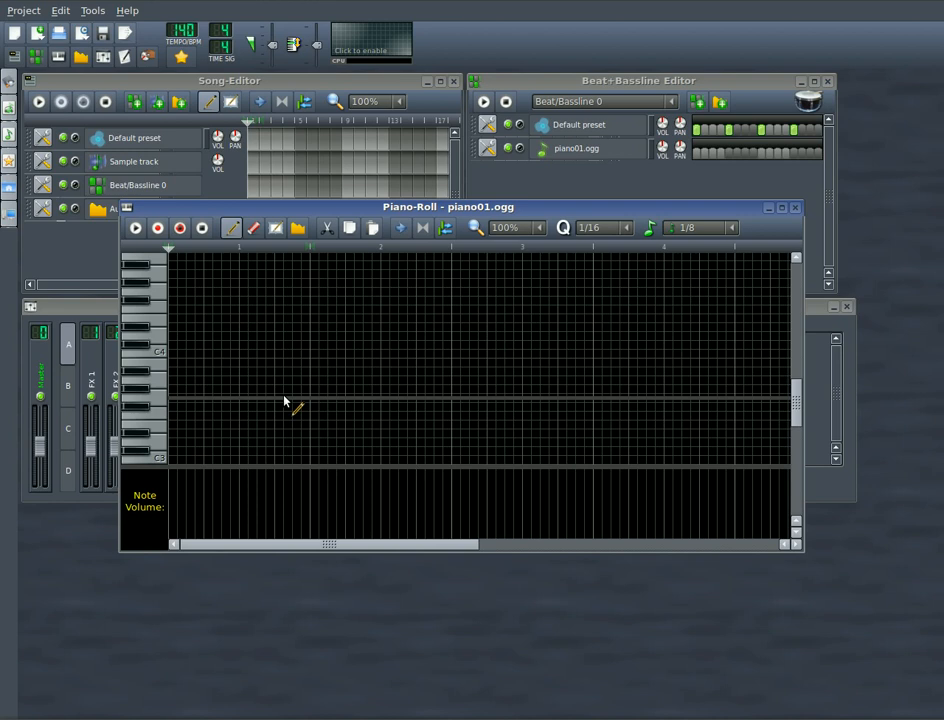
{"action": "mouse_move", "coordinate": [240, 324]}
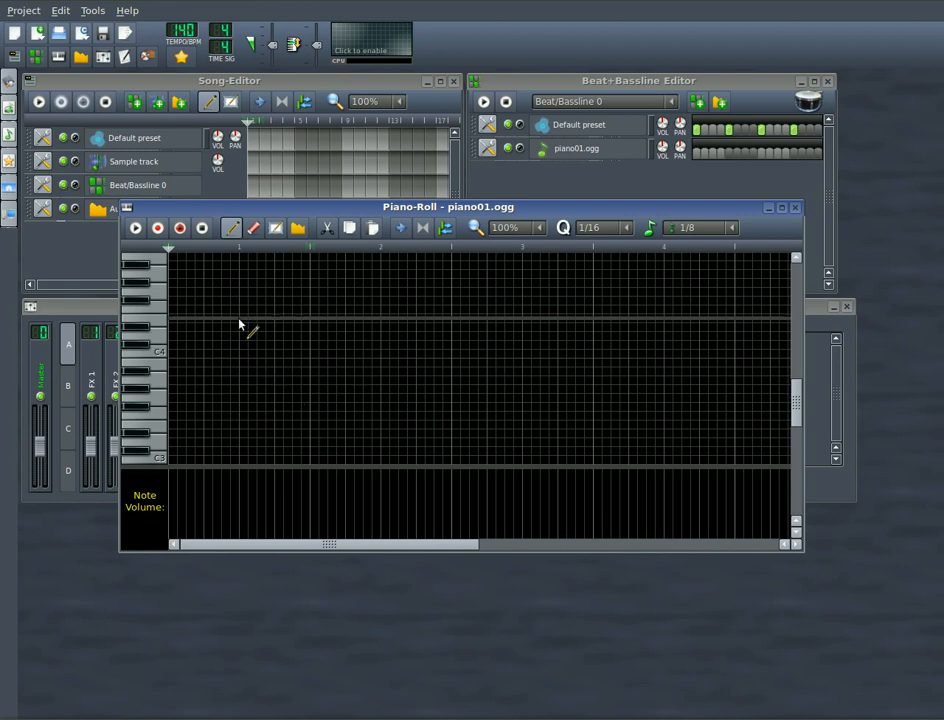